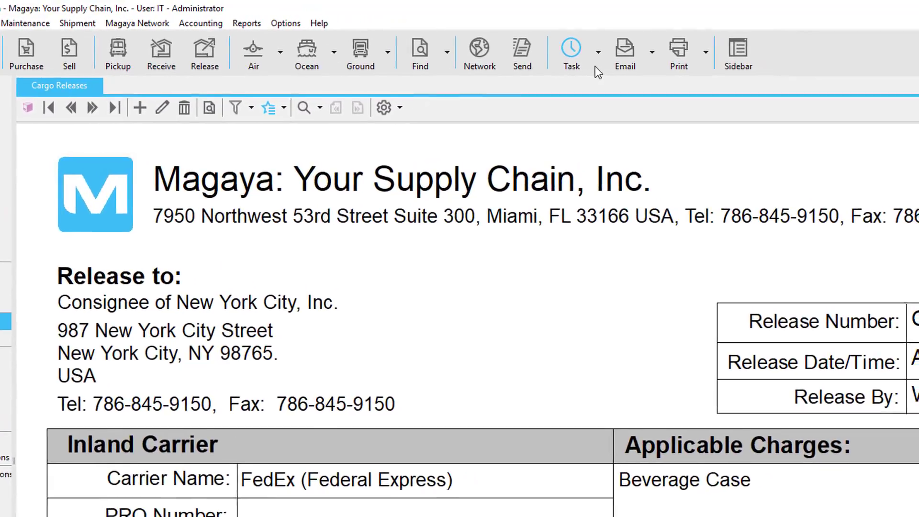
Open the Task dropdown's task creation options from the cargo release view.
click(569, 49)
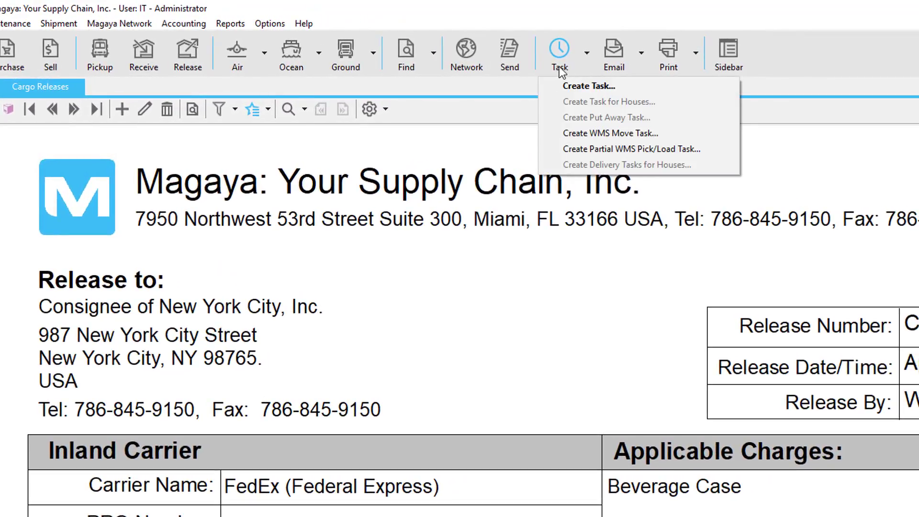
mouse_move(588, 86)
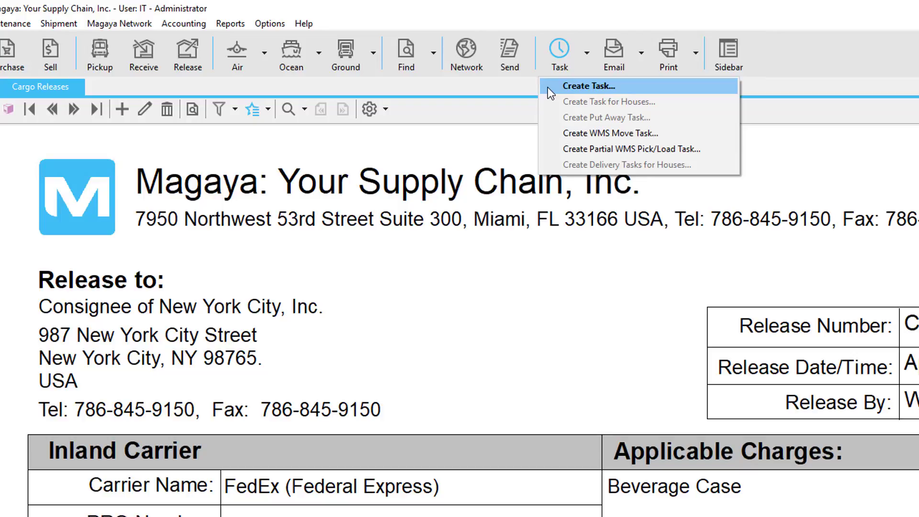
mouse_move(645, 147)
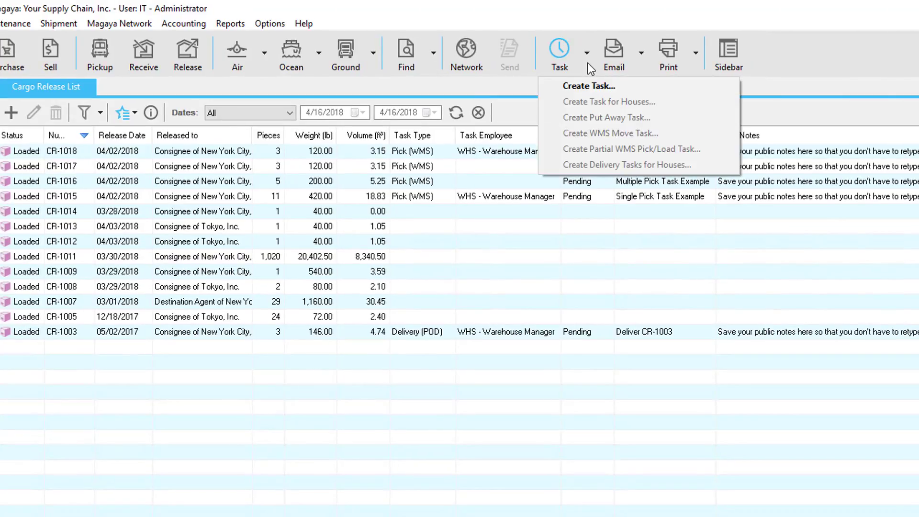
mouse_move(588, 85)
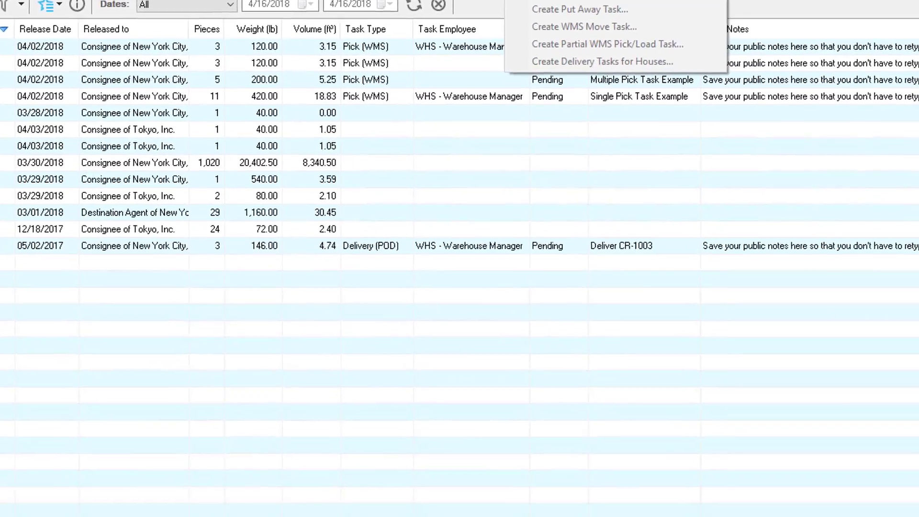
Start the Create Task wizard and choose Load (WMS) as the task type.
click(601, 61)
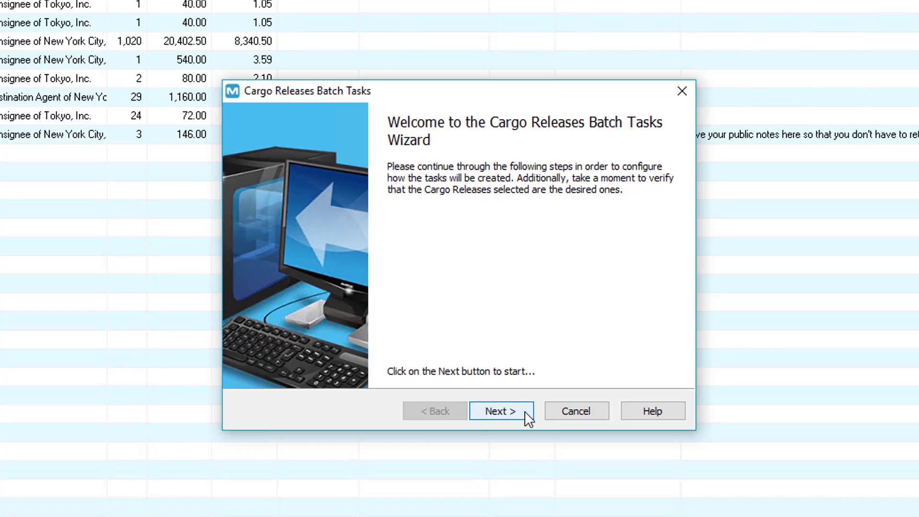
click(500, 410)
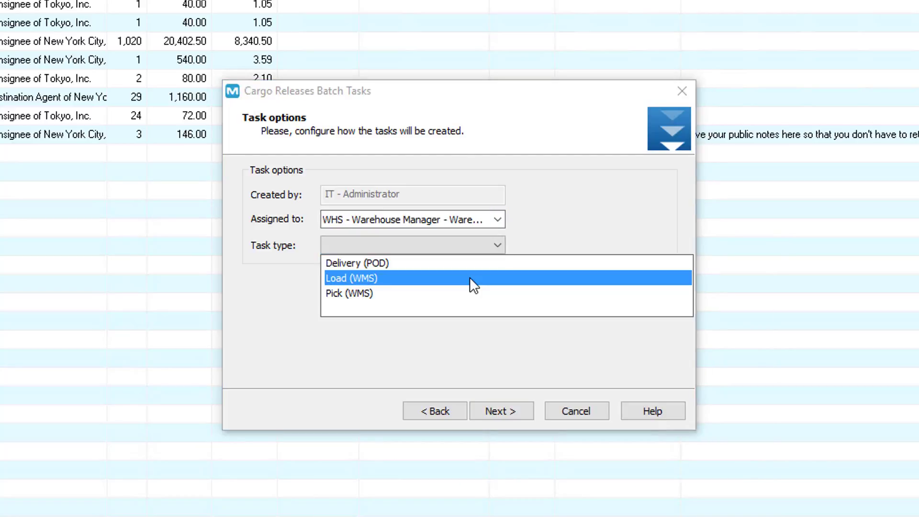
click(351, 278)
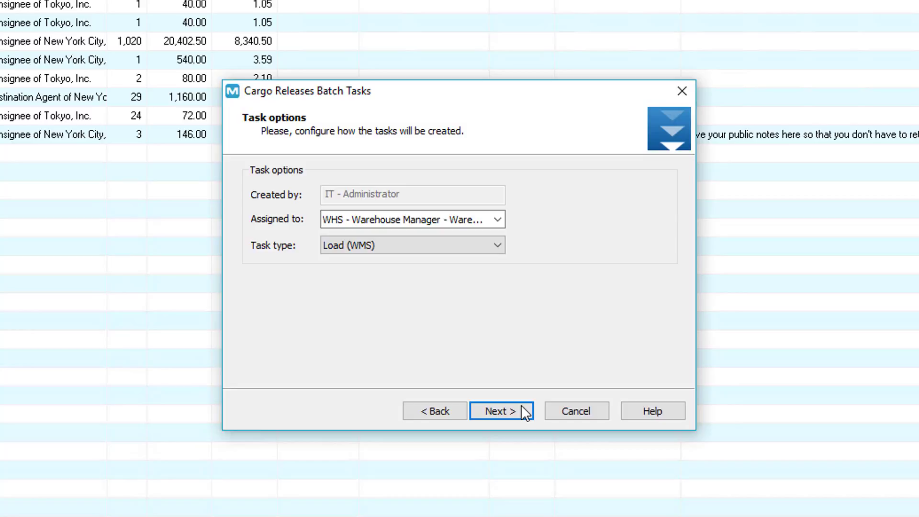
click(502, 411)
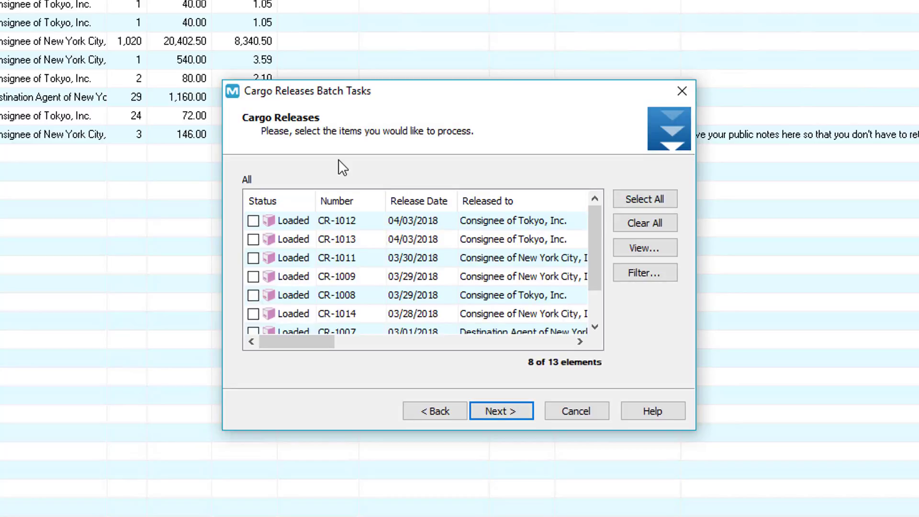
Select cargo release CR-1014 and review the generated Load (WMS) task details.
click(336, 201)
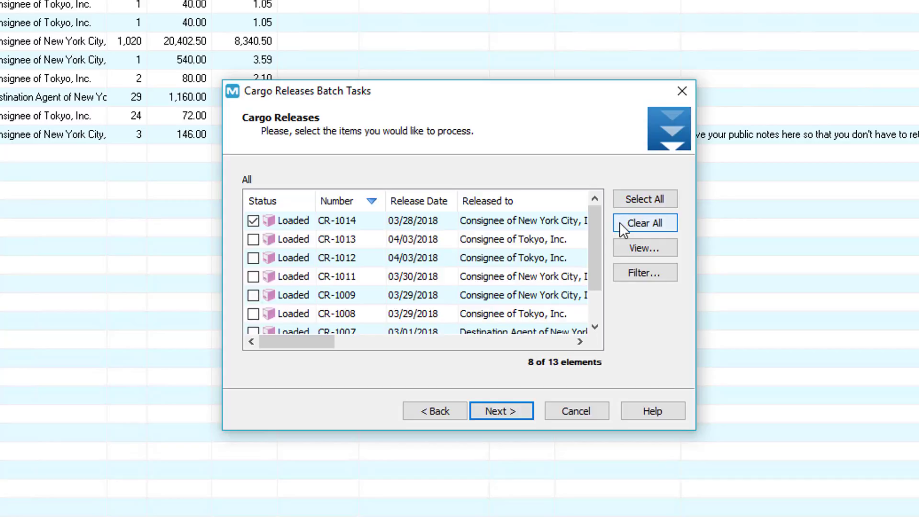
mouse_move(643, 248)
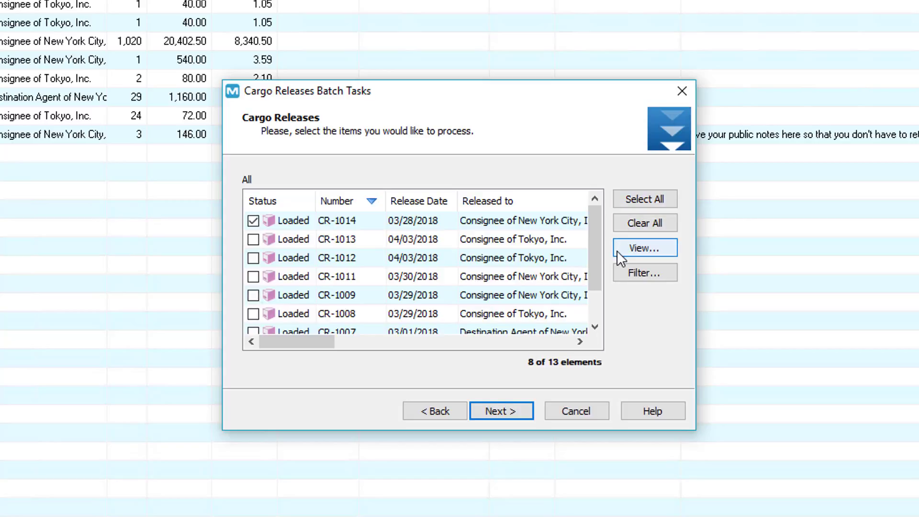
click(645, 273)
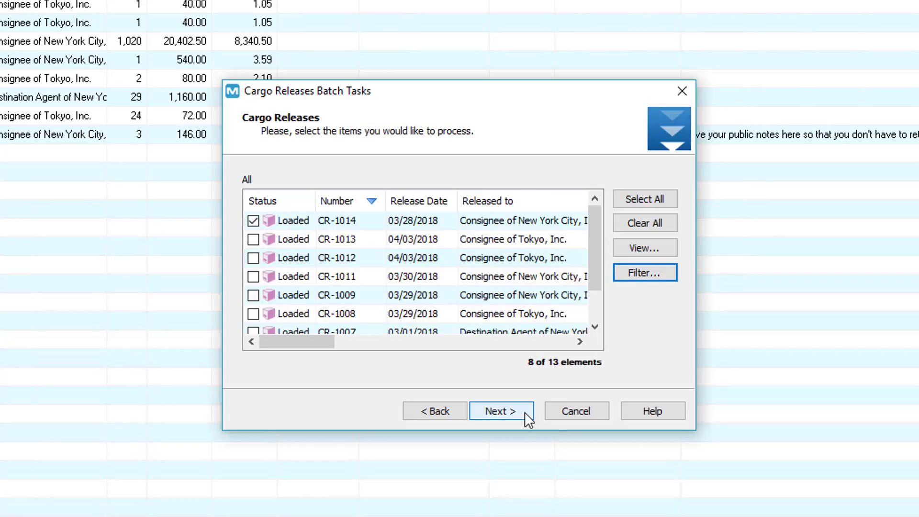
click(501, 411)
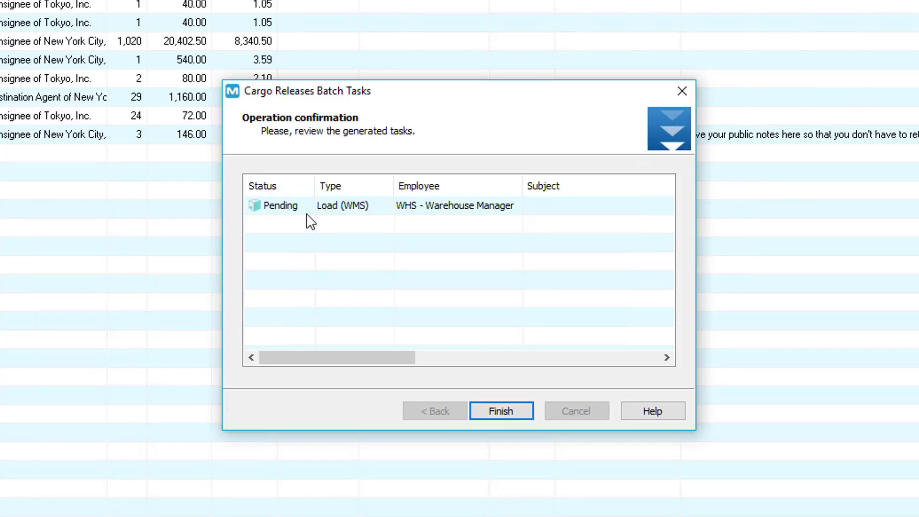
double_click(343, 206)
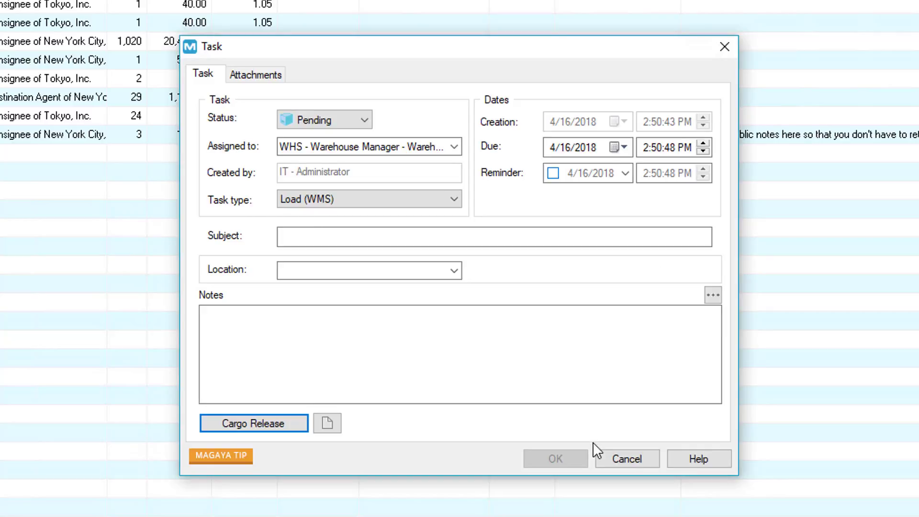
click(254, 423)
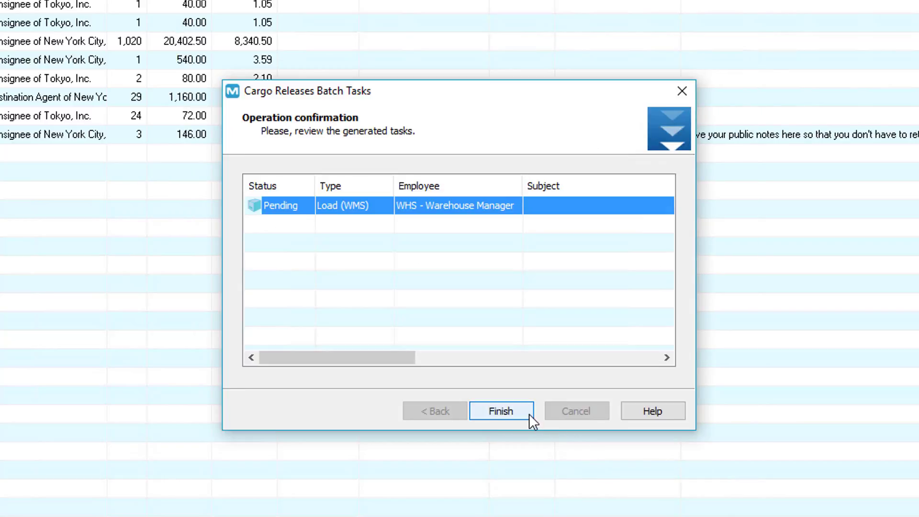
Finish the CR-1014 Load task and save it with due date 4/20/2018, reminder and location SHP1.
click(500, 411)
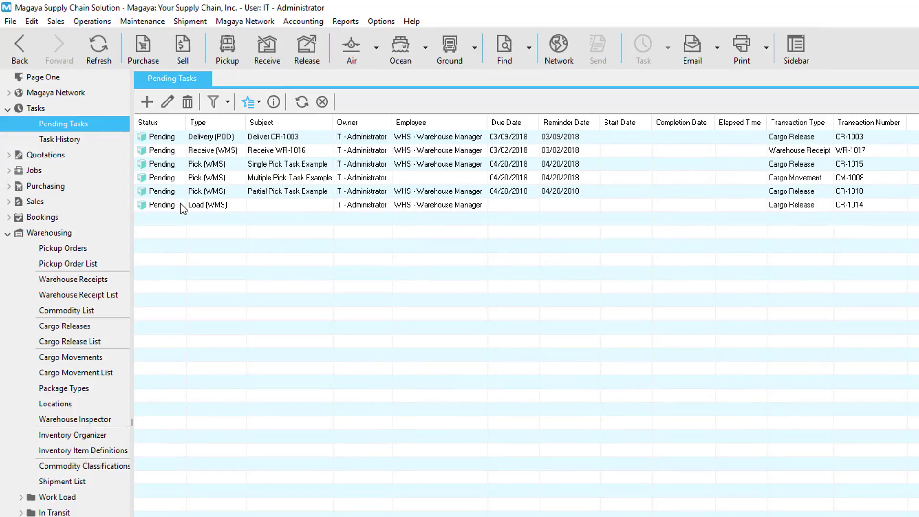
click(209, 205)
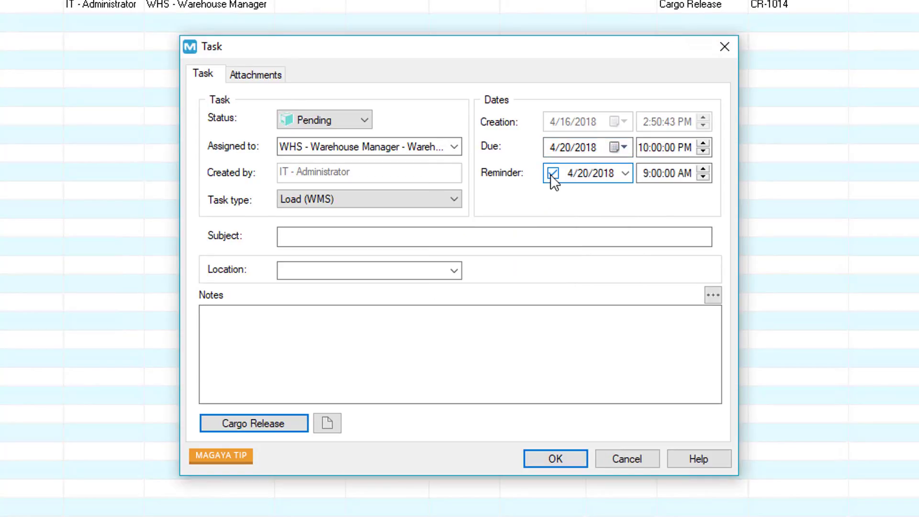
click(454, 270)
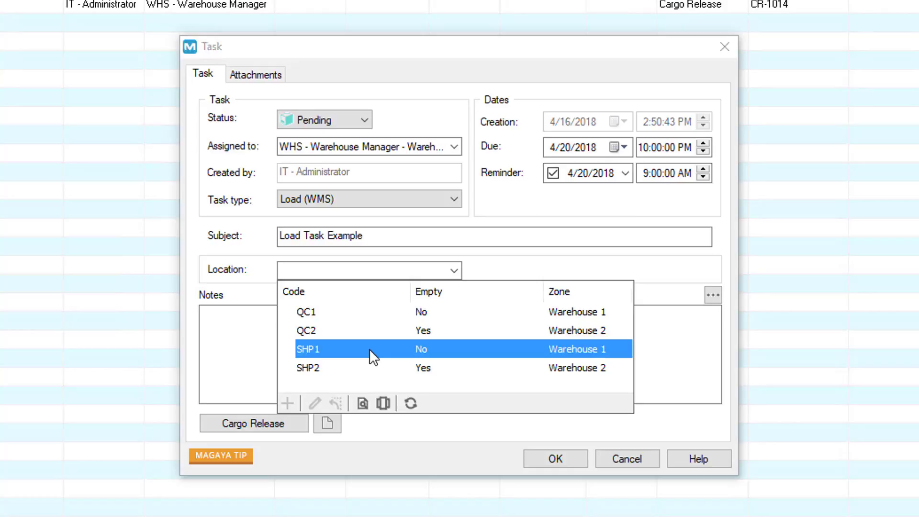
click(309, 349)
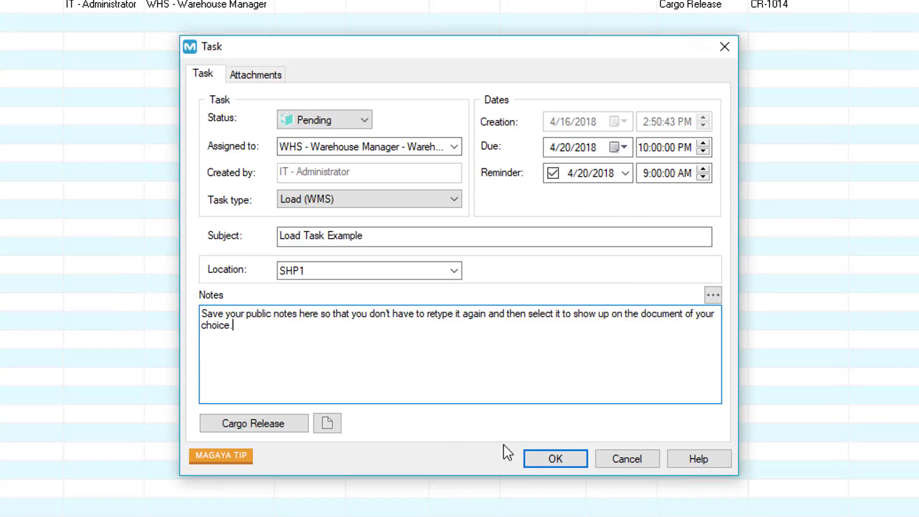
click(554, 458)
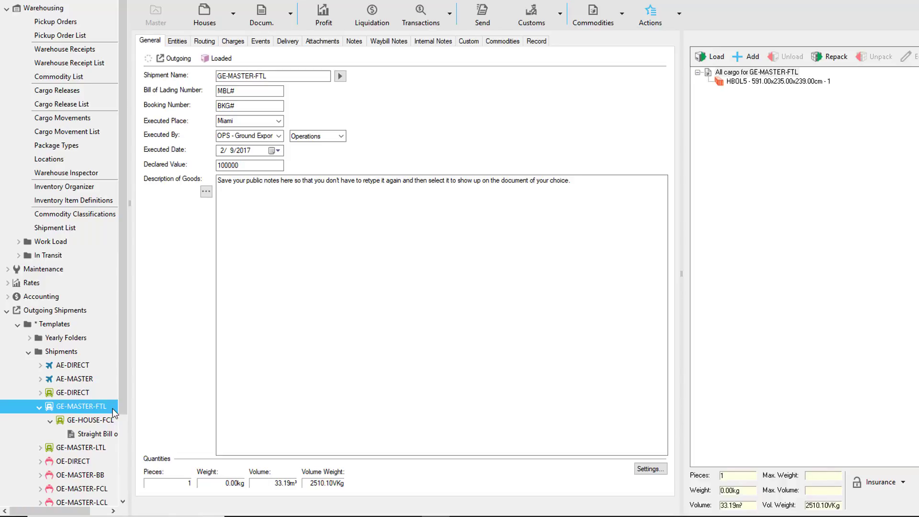
Select shipment GE-MASTER-FTL and view its status actions such as in transit and delivered.
click(592, 47)
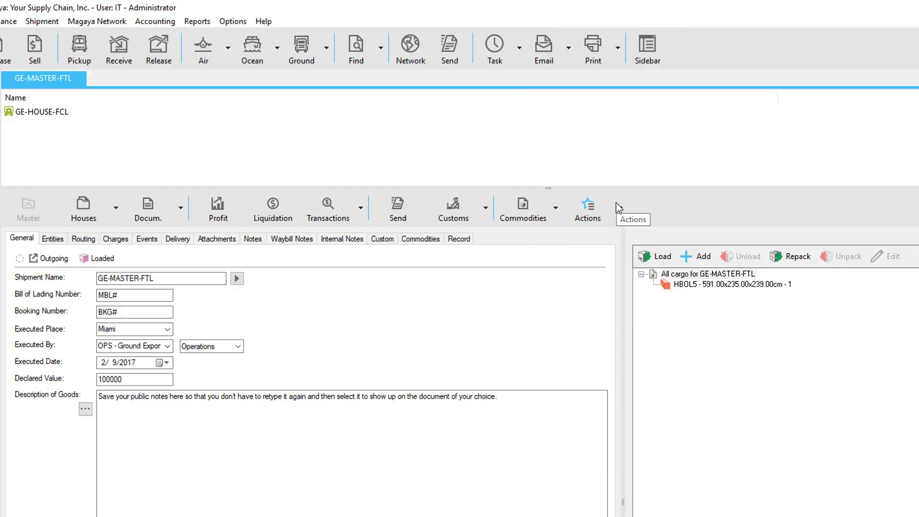
click(587, 208)
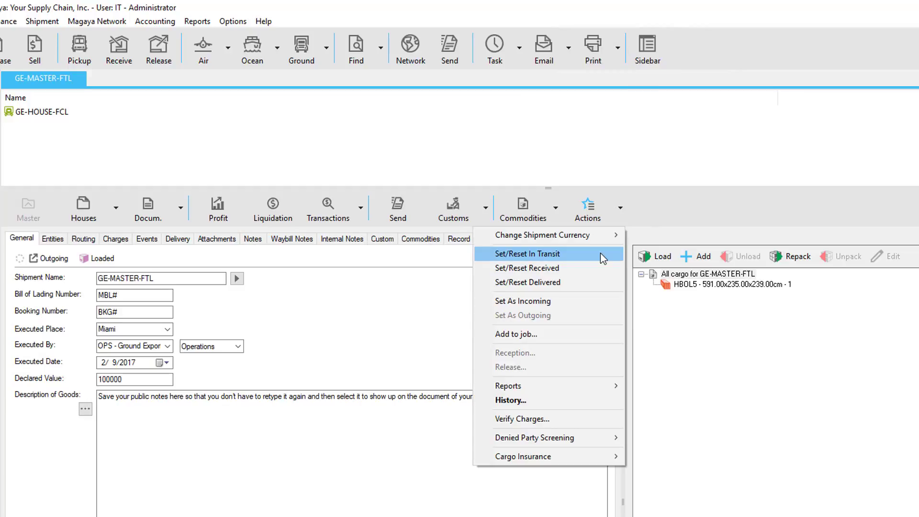
mouse_move(526, 268)
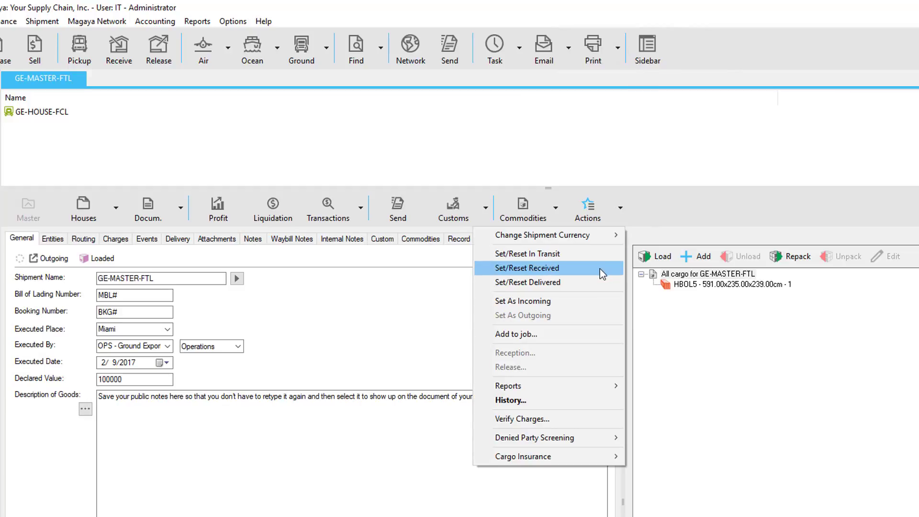
mouse_move(533, 282)
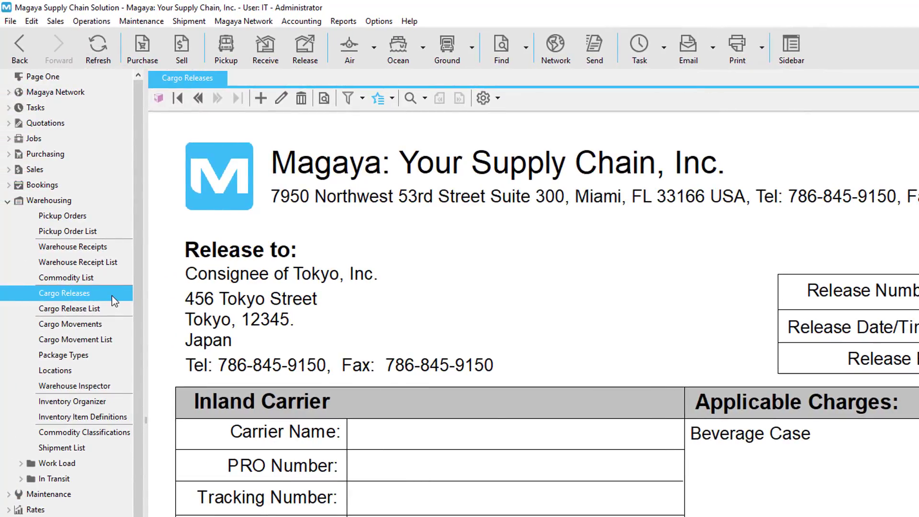
click(760, 45)
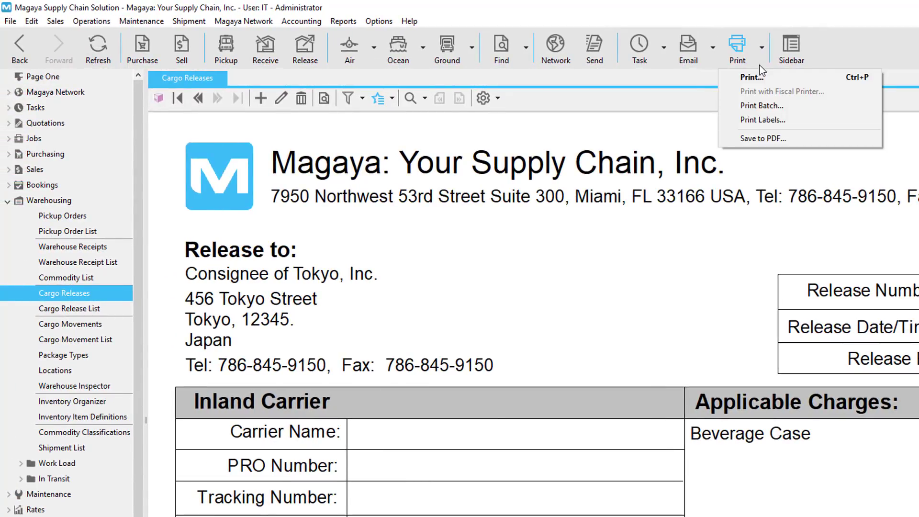
click(687, 47)
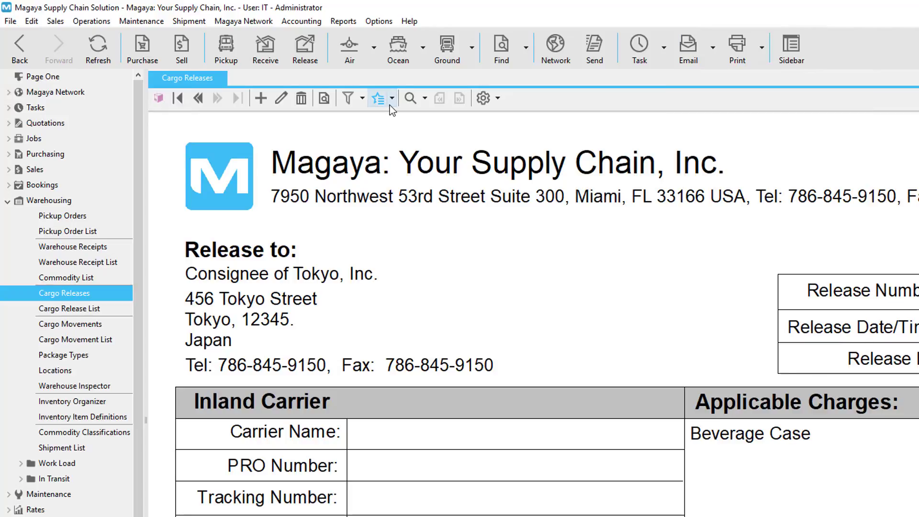
click(379, 98)
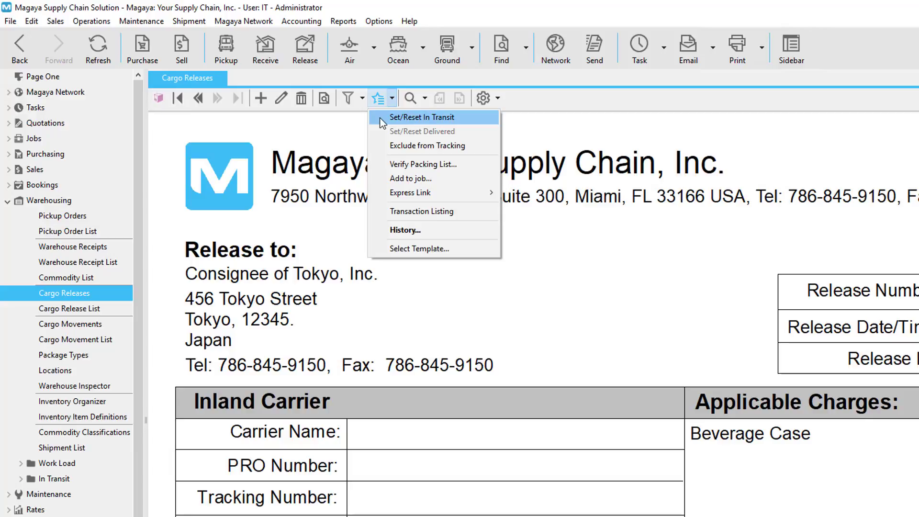
mouse_move(380, 134)
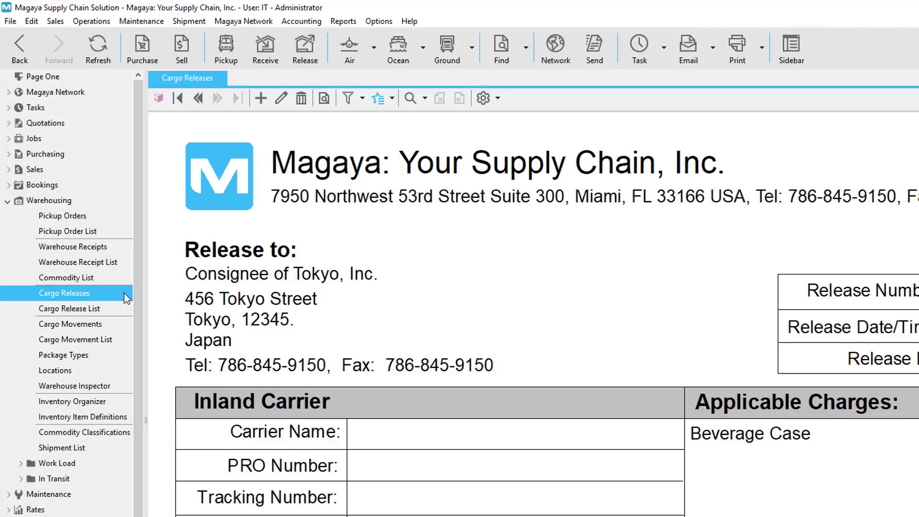
mouse_move(130, 295)
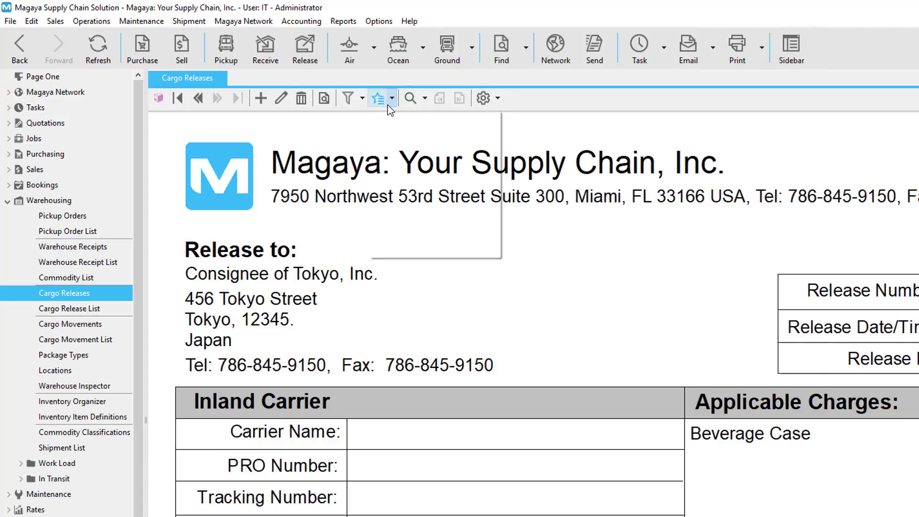
click(378, 97)
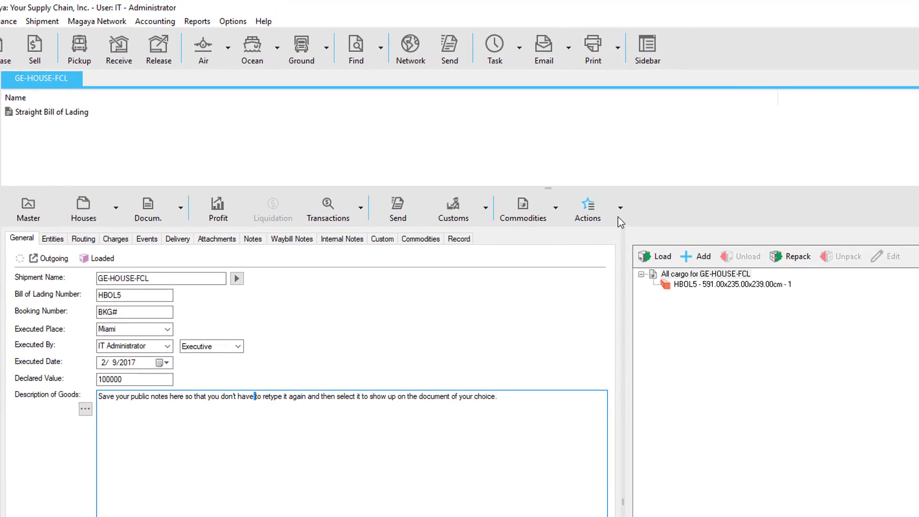
click(587, 208)
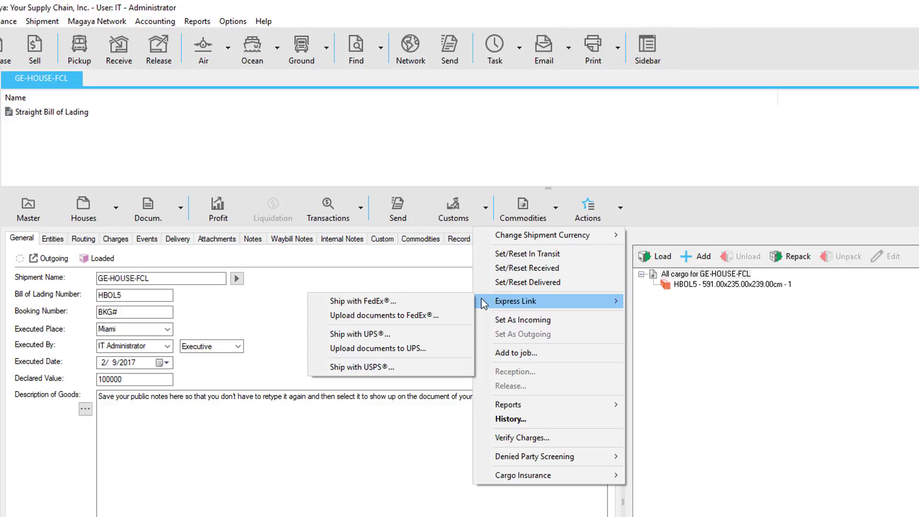
mouse_move(384, 315)
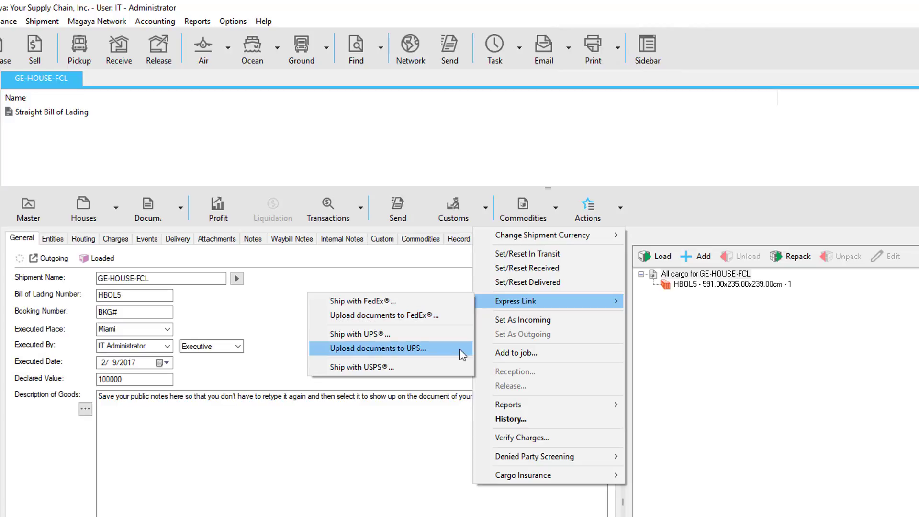
click(69, 309)
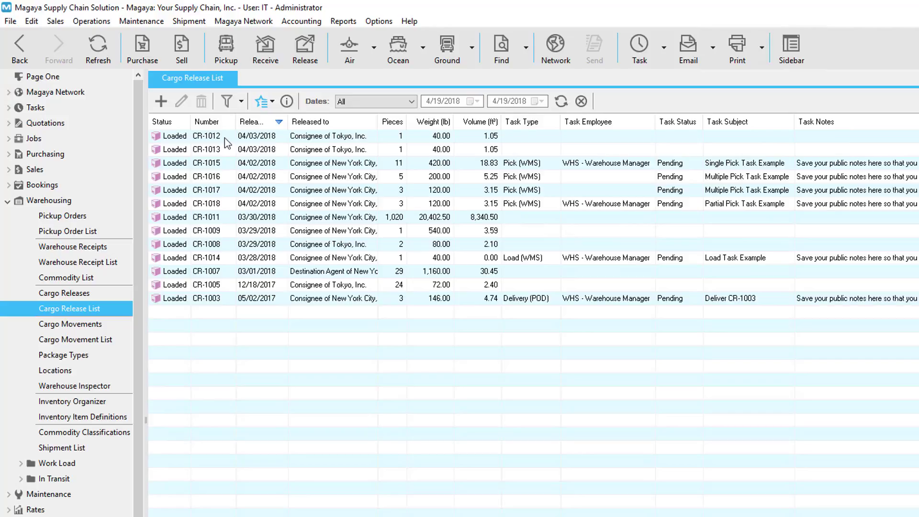
Select CR-1012, view the Express Link batch ship actions, then open a cargo release.
click(206, 135)
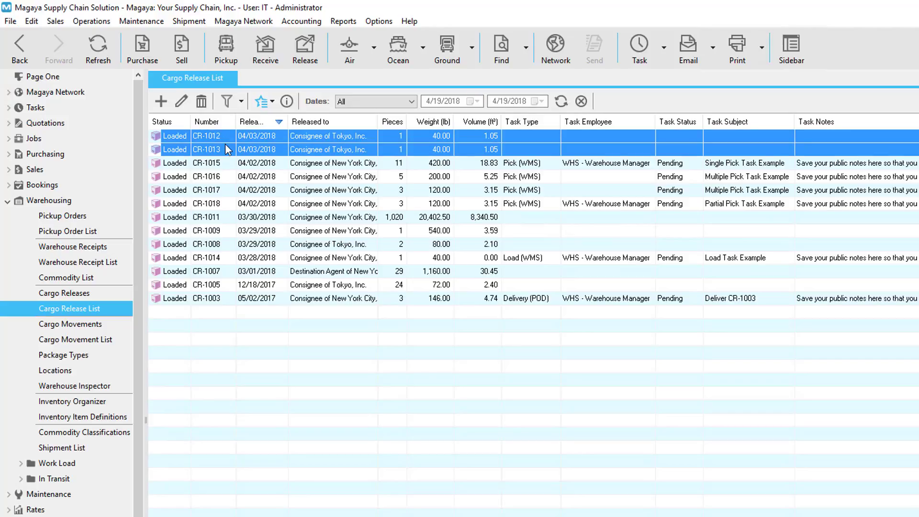
click(262, 101)
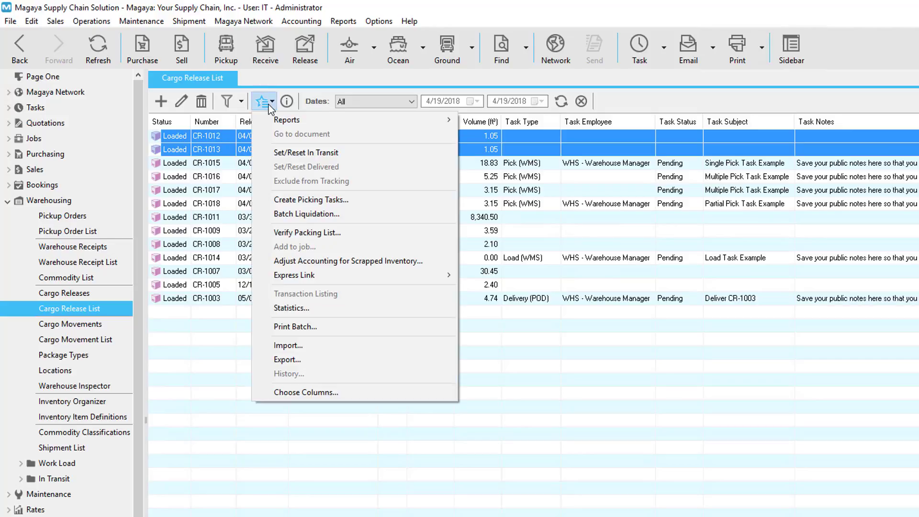
mouse_move(294, 275)
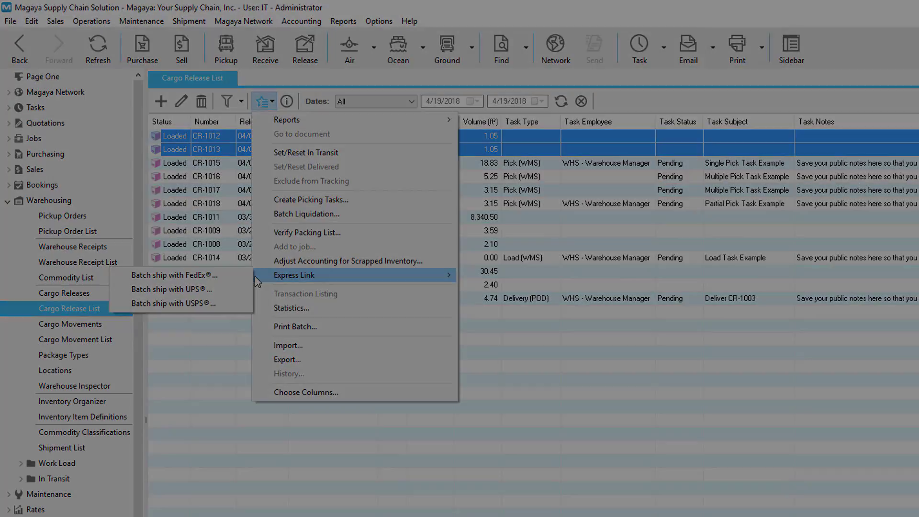
click(301, 134)
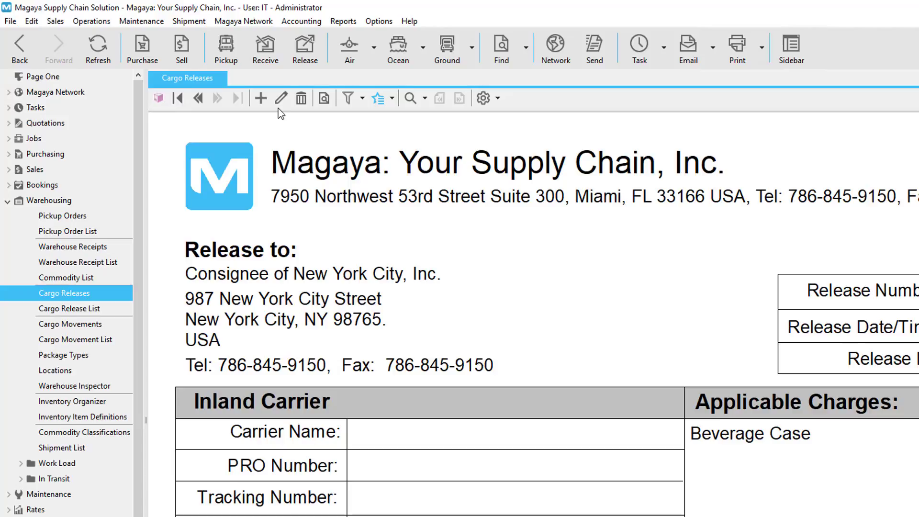
Edit the release's inland carrier, browse FedEx, UPS and USPS, choose FedEx and close.
click(281, 98)
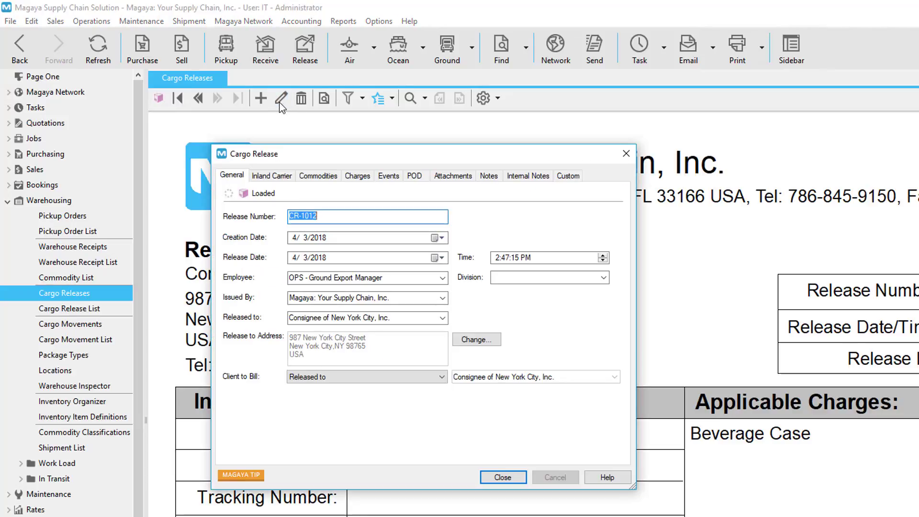
click(272, 175)
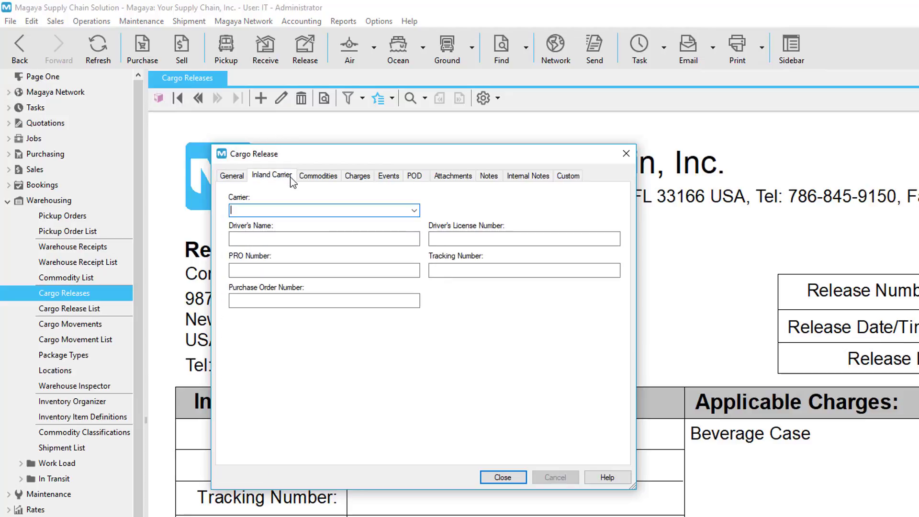
click(414, 210)
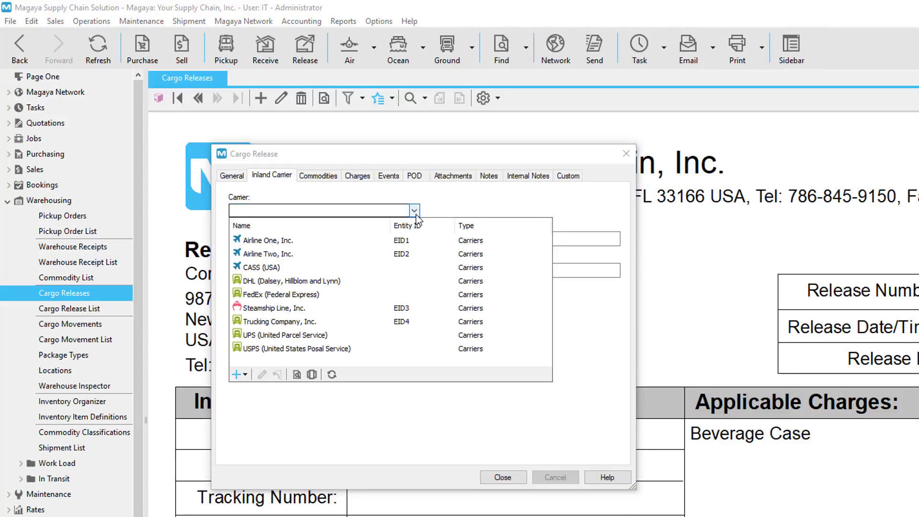
click(288, 295)
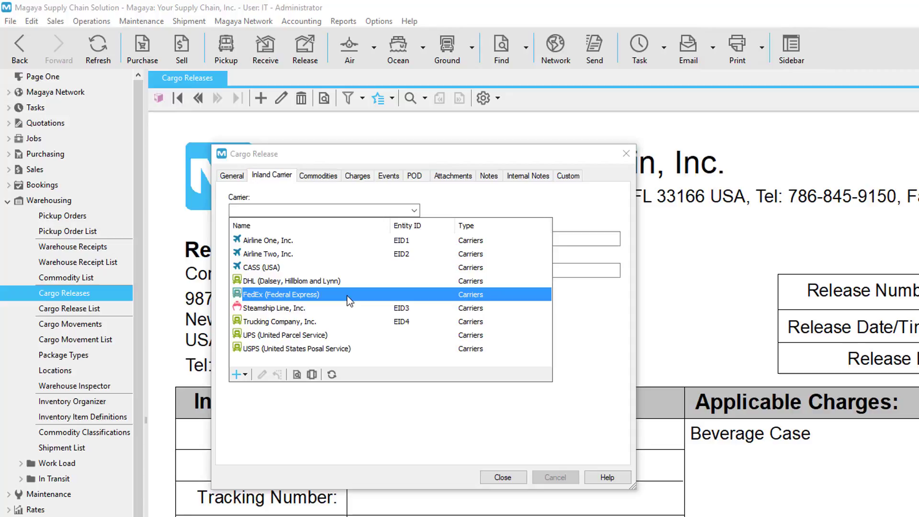
click(287, 334)
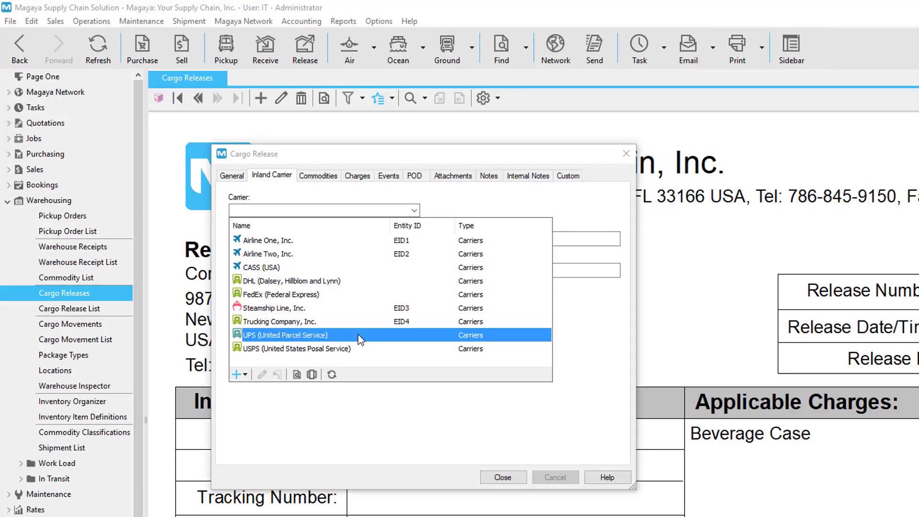
click(296, 348)
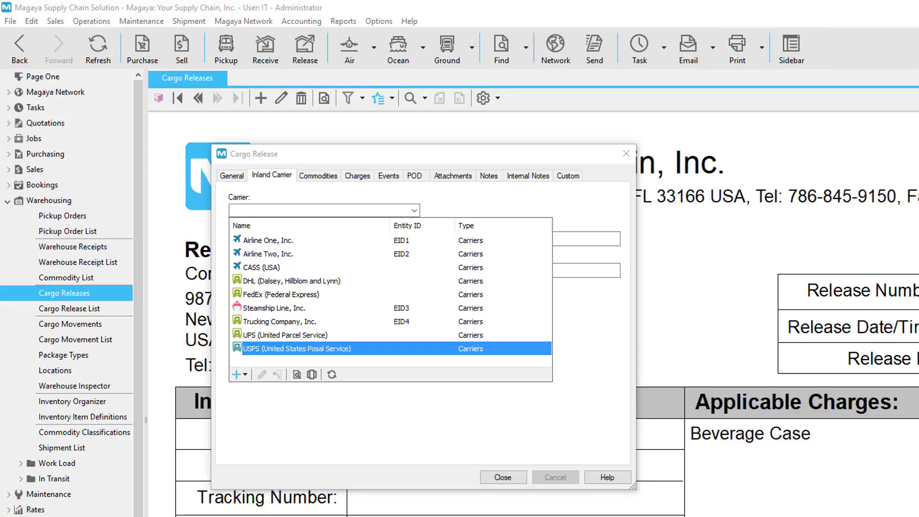
mouse_move(144, 477)
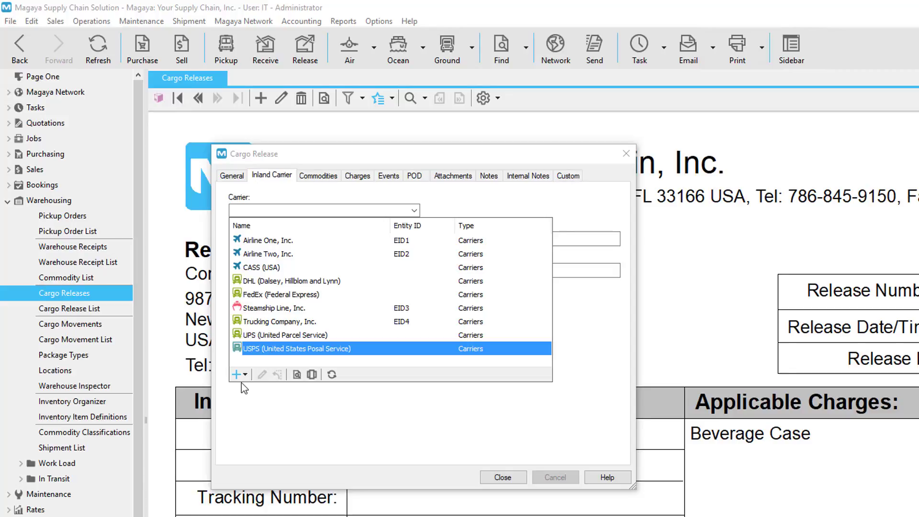
click(246, 374)
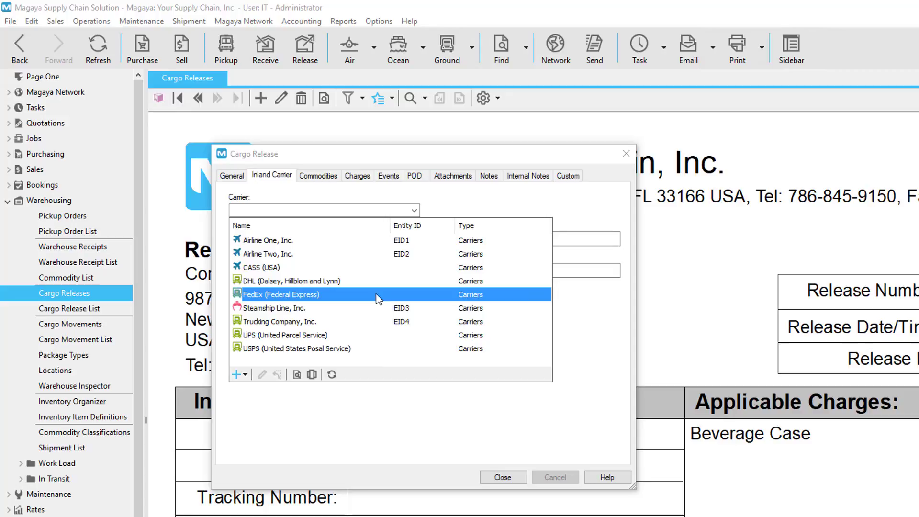
click(287, 295)
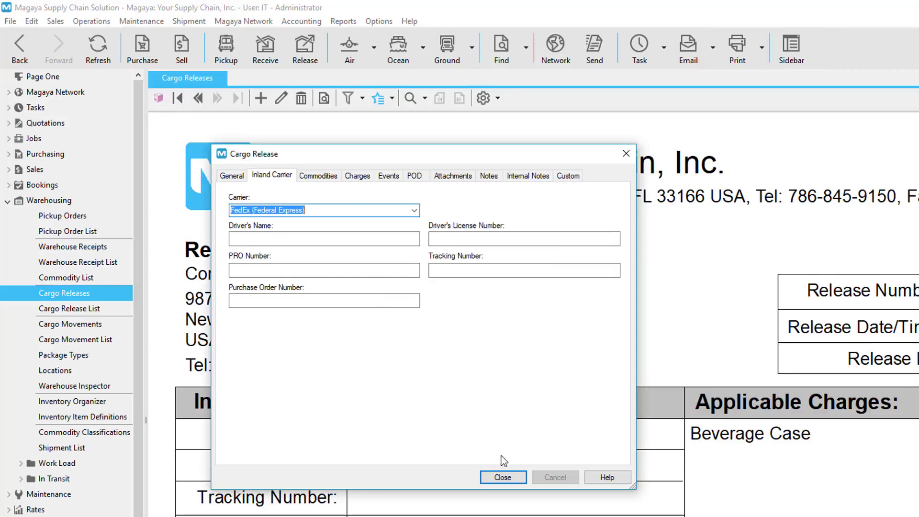
click(502, 477)
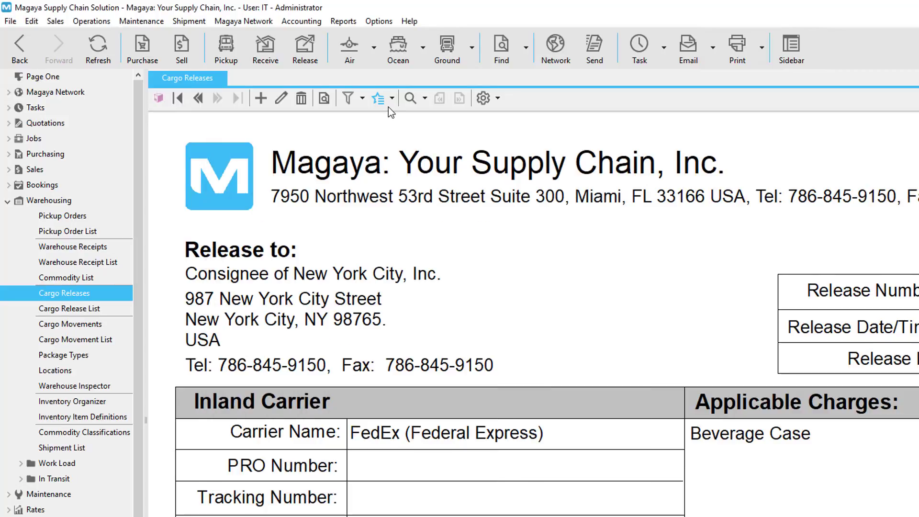
Choose Express Link's Ship with FedEx action for the New York City release.
click(379, 98)
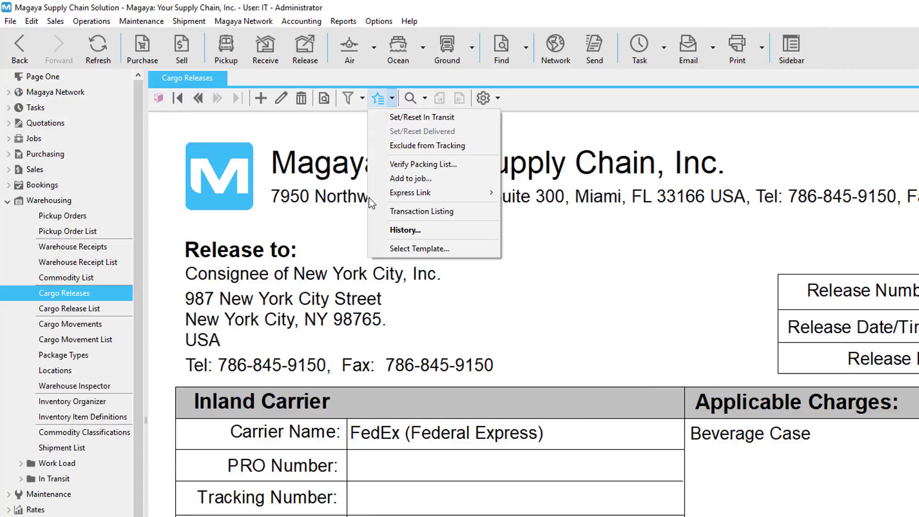
mouse_move(410, 192)
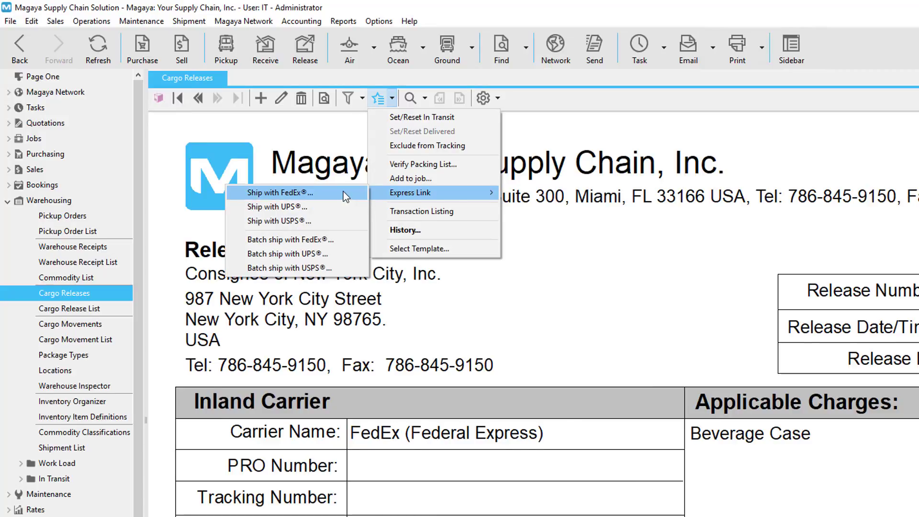
click(282, 192)
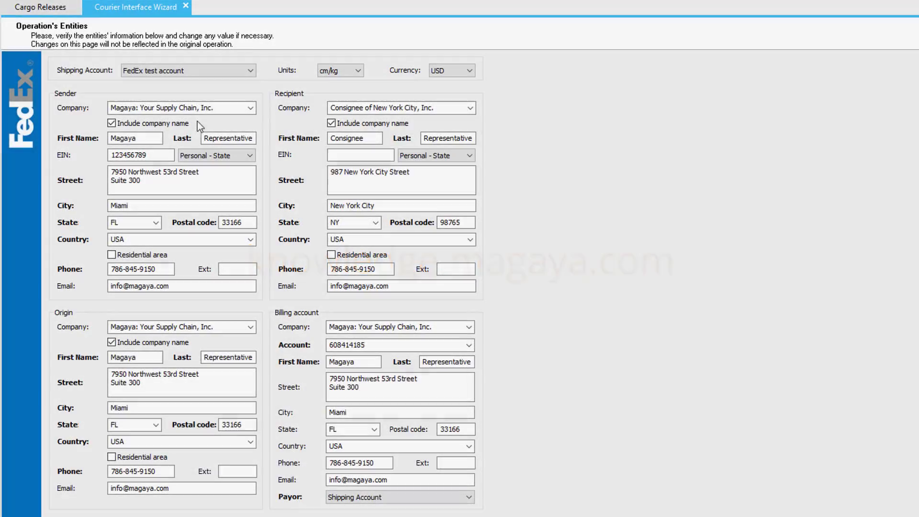
Accept the sender, recipient, origin and billing entities with Save & Next.
click(251, 70)
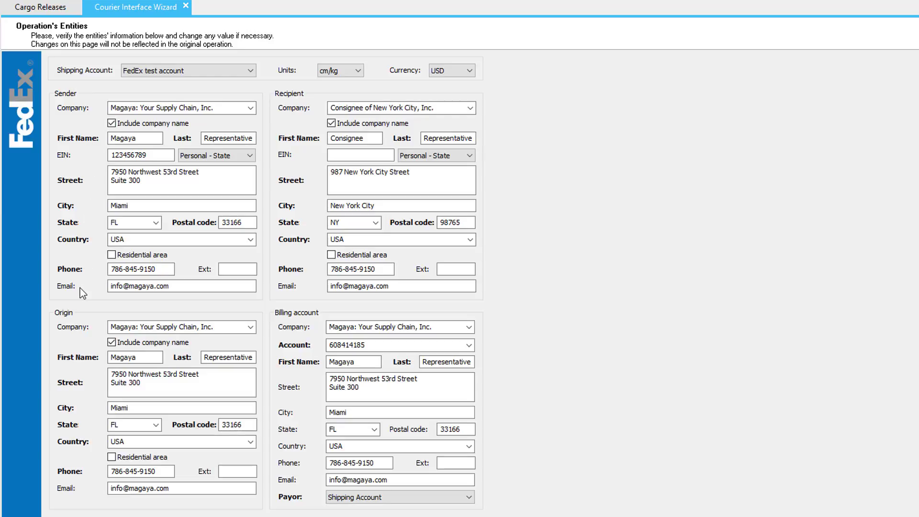
mouse_move(311, 295)
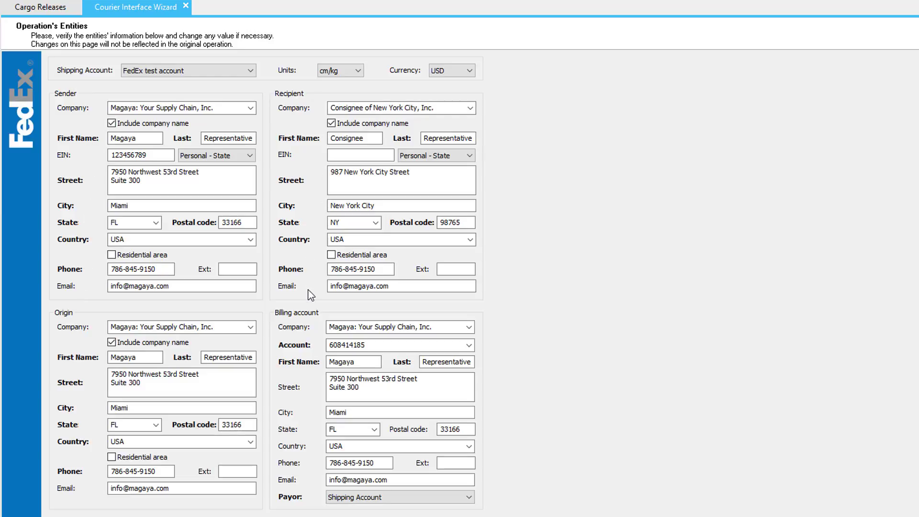
mouse_move(317, 327)
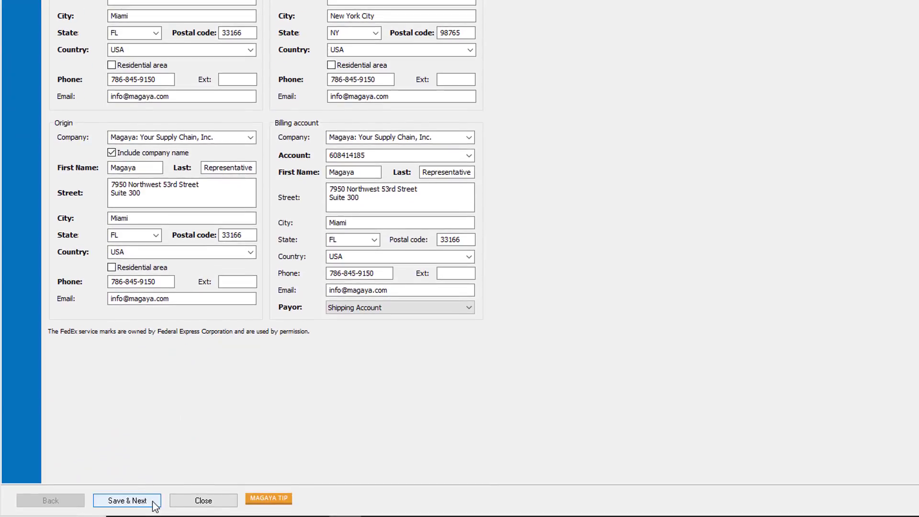
click(127, 501)
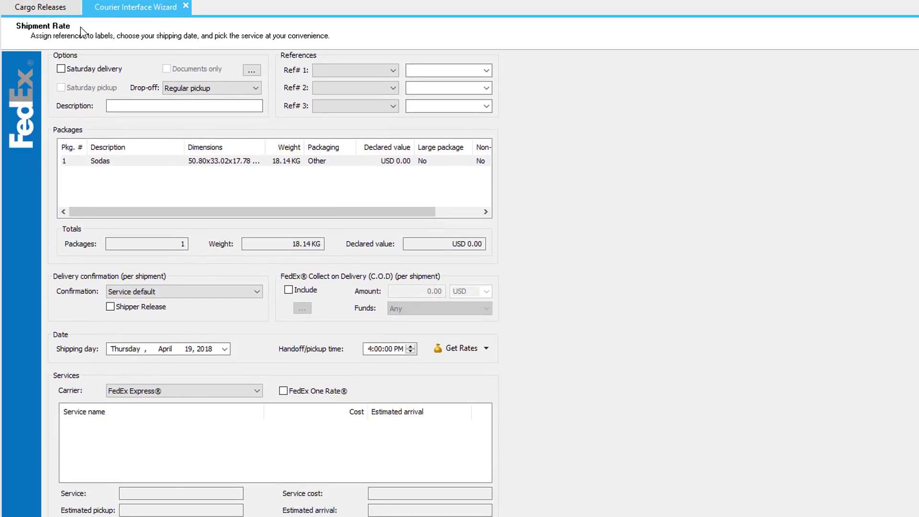
mouse_move(91, 60)
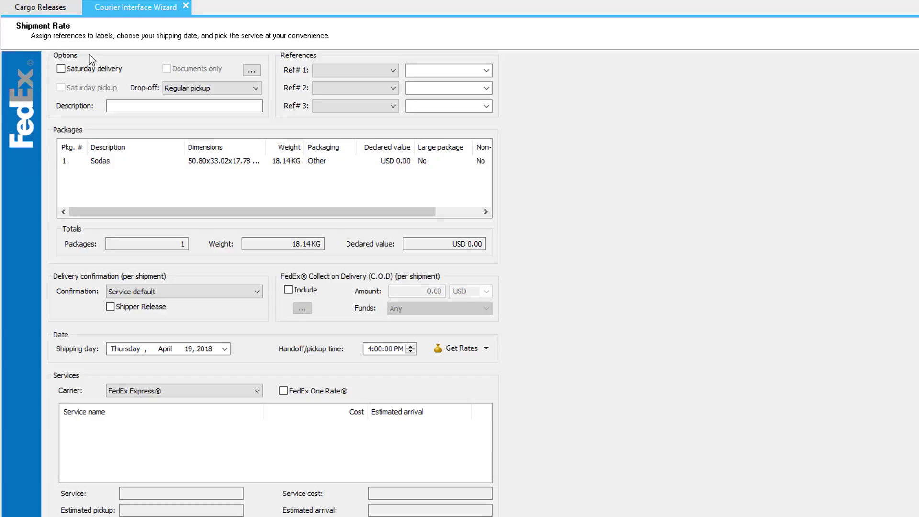
Review the Sodas package's details and dangerous goods settings, closing them unchanged.
click(352, 70)
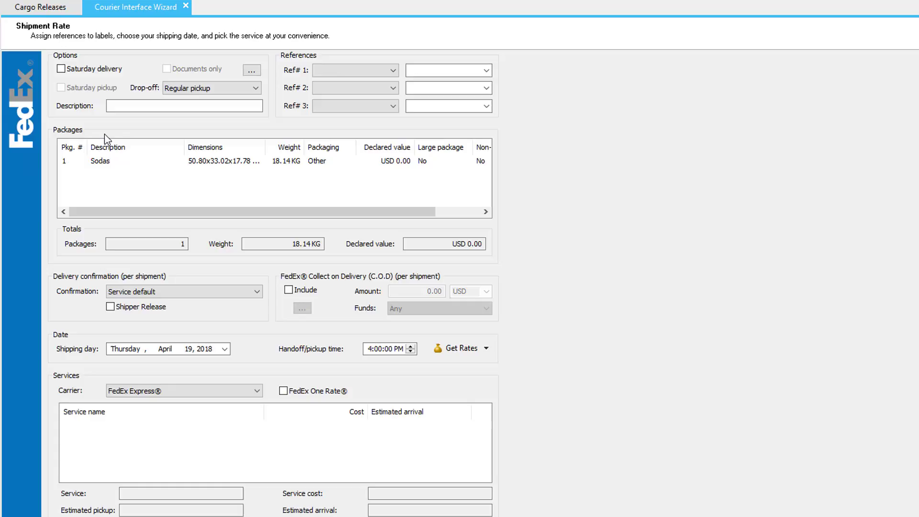
scroll(down, 3)
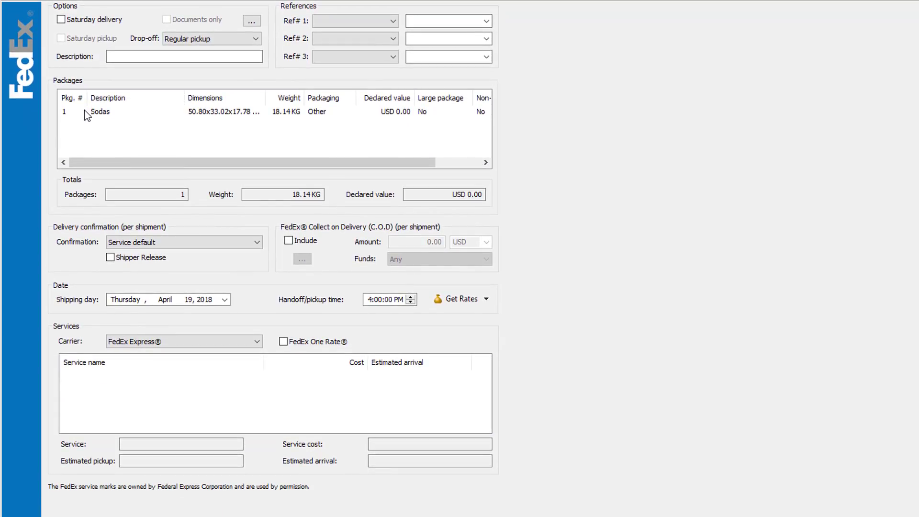
double_click(100, 111)
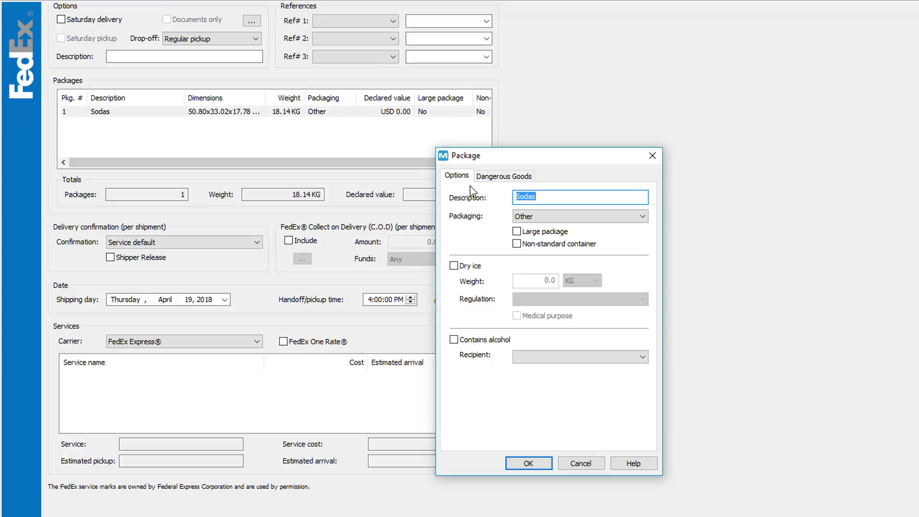
mouse_move(491, 266)
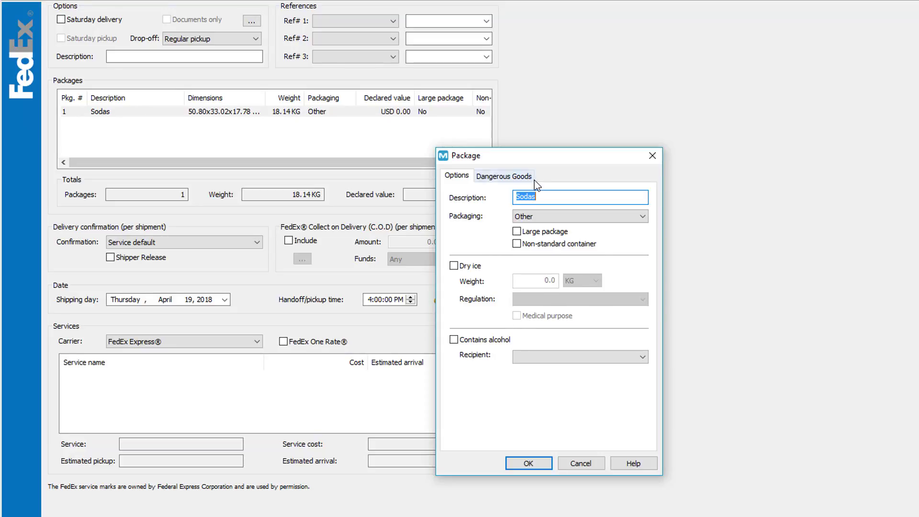
click(503, 176)
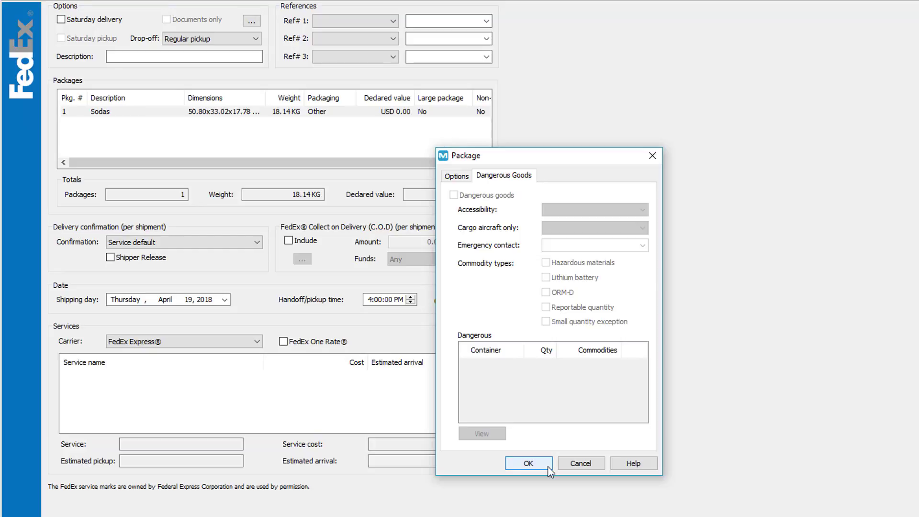
click(527, 463)
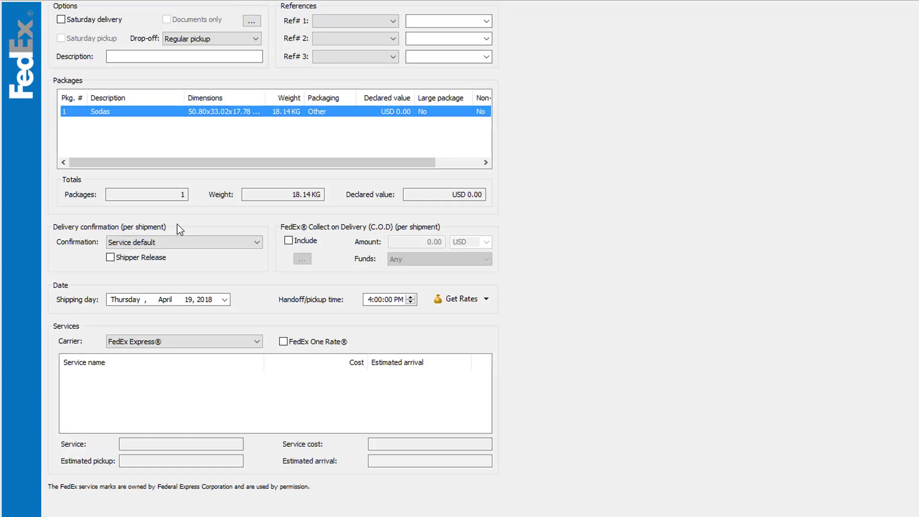
mouse_move(276, 235)
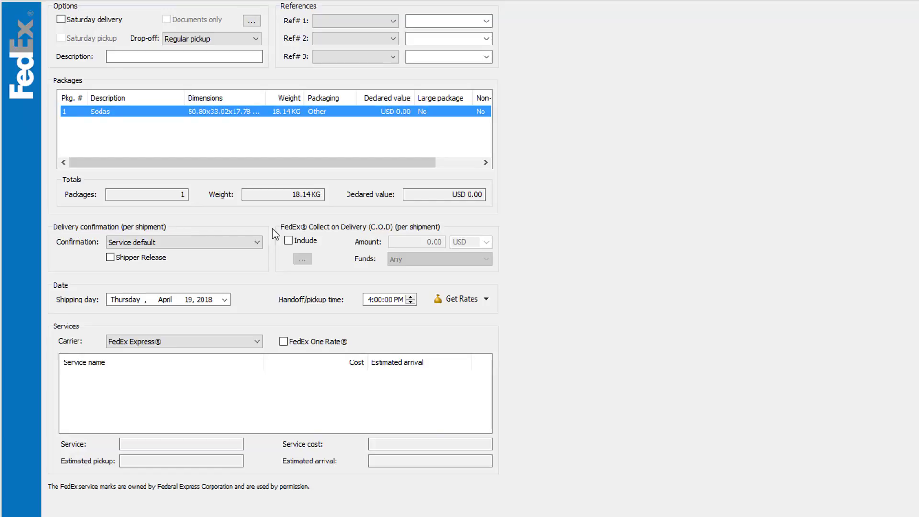
click(226, 300)
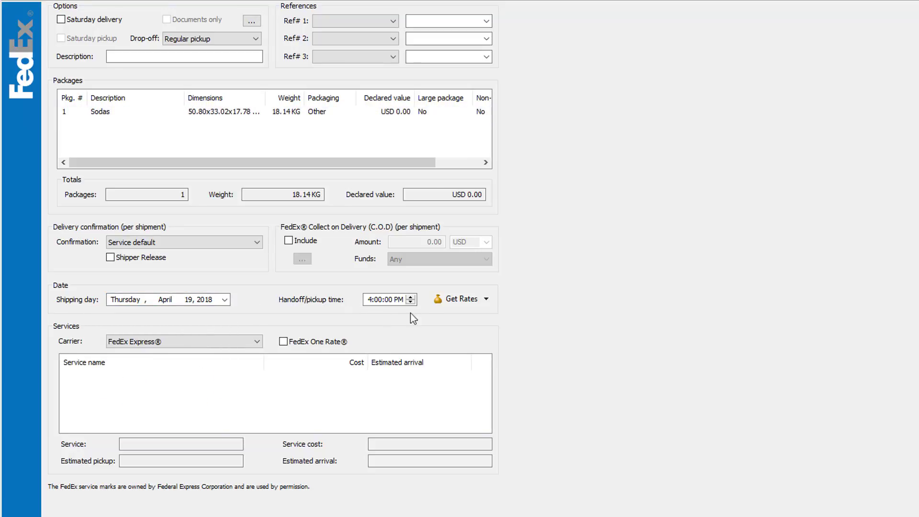
mouse_move(486, 317)
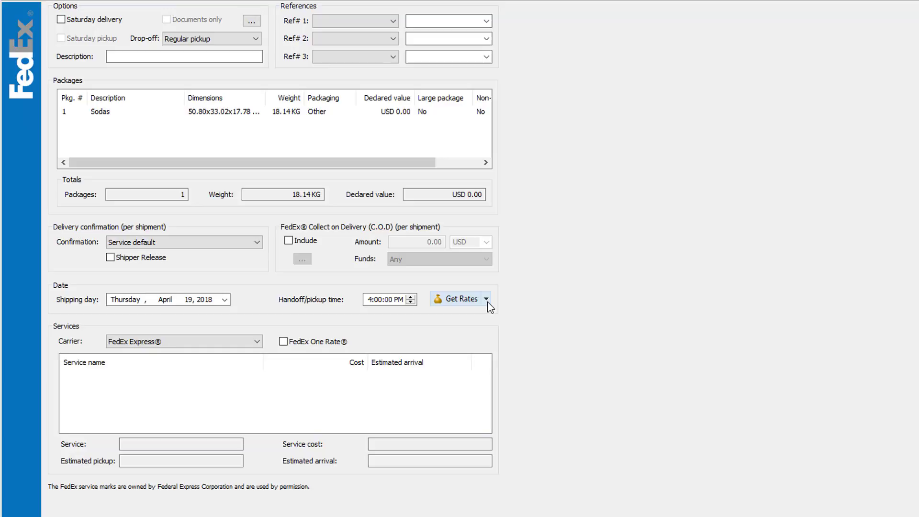
Get FedEx Express account rates, pick First Overnight at USD 323.00, and continue.
click(485, 299)
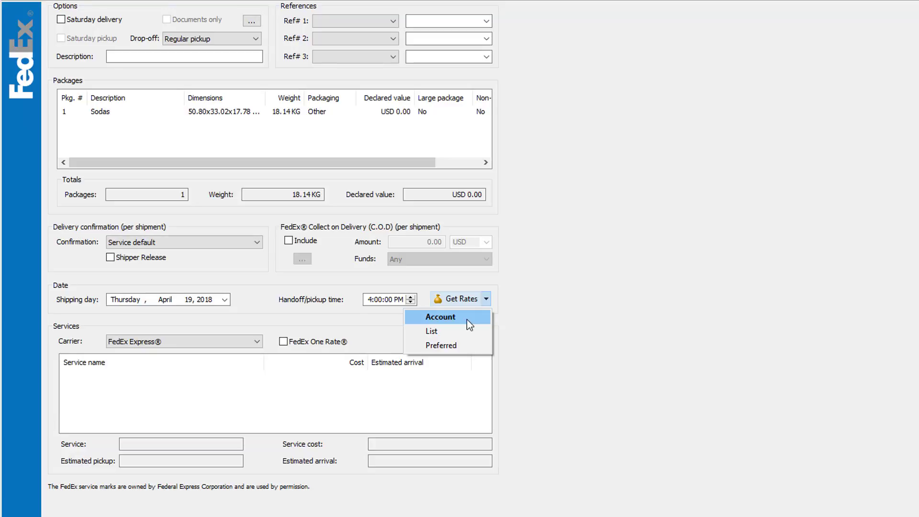
click(440, 317)
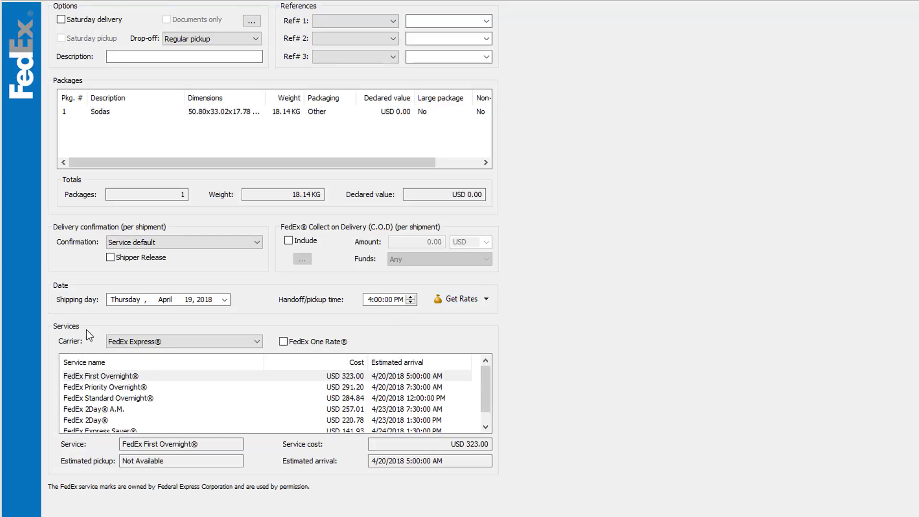
mouse_move(260, 342)
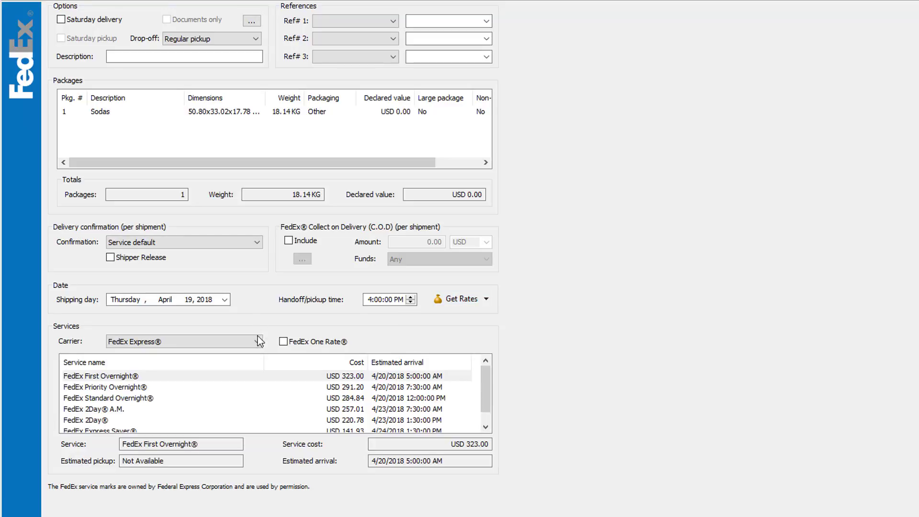
click(257, 341)
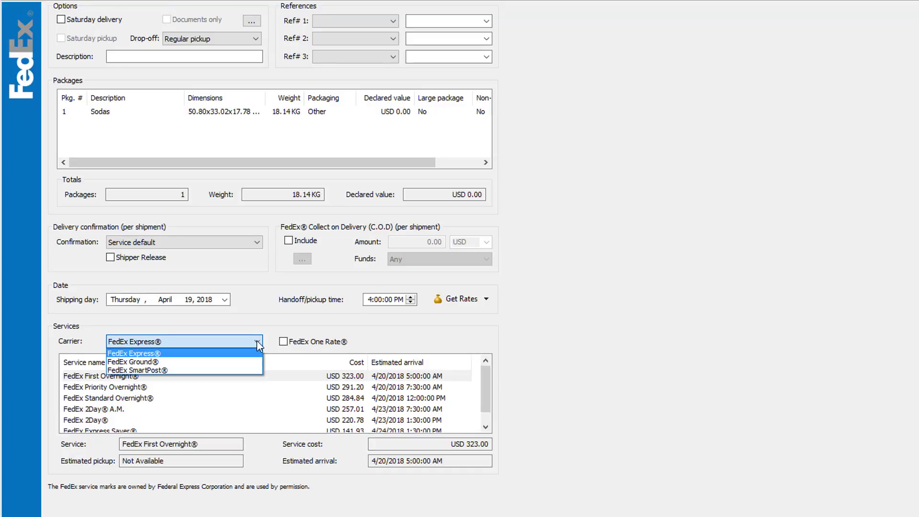
click(134, 353)
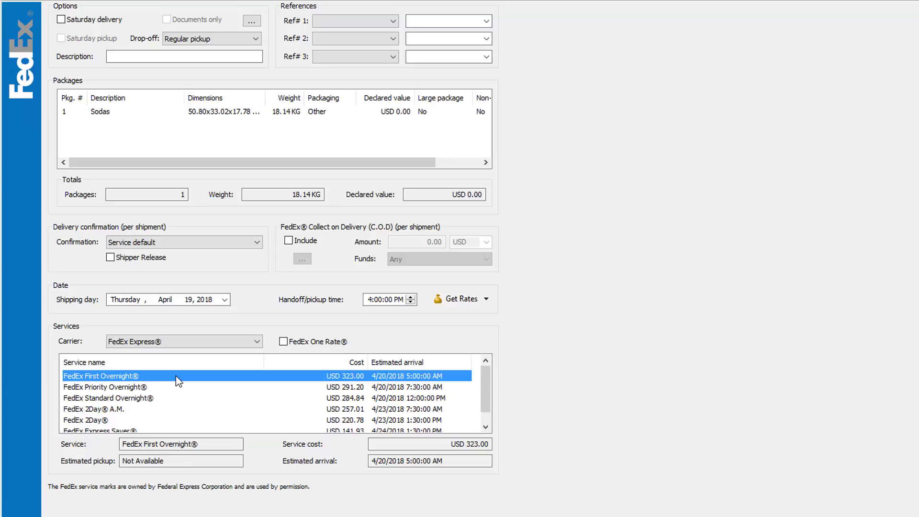
scroll(down, 3)
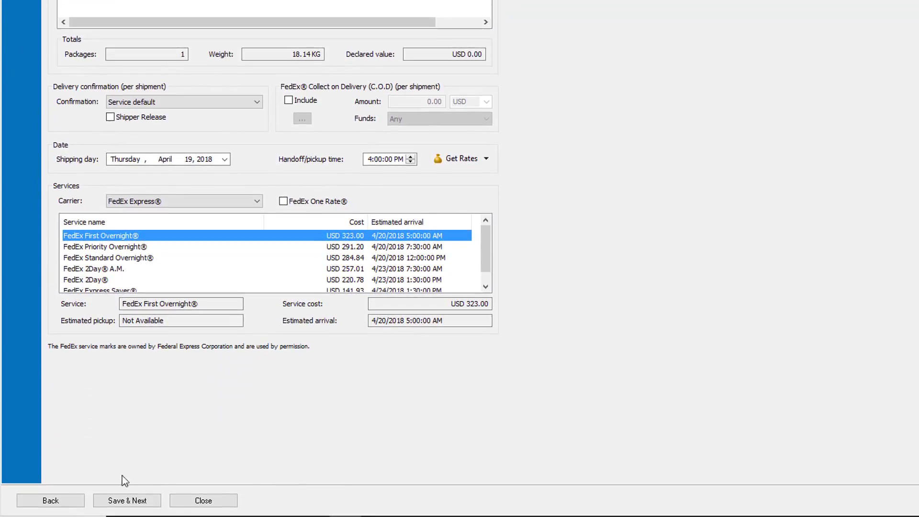
click(126, 501)
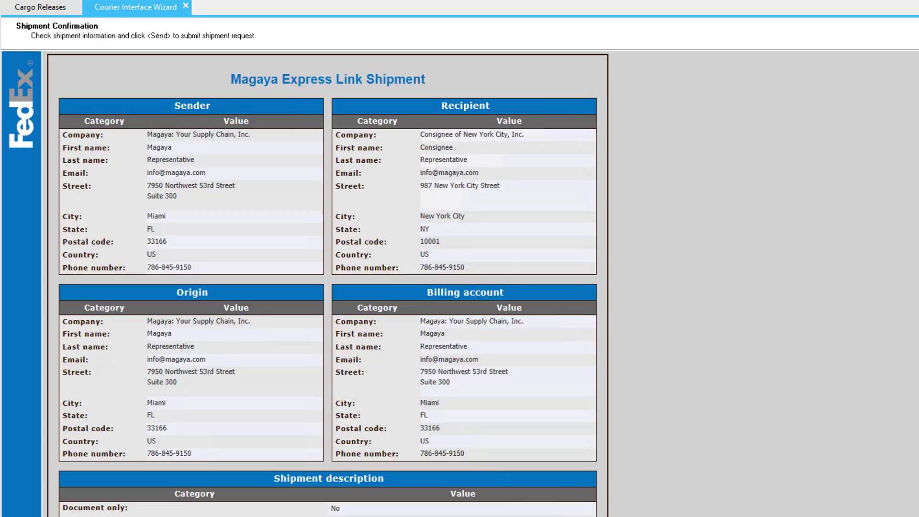
scroll(down, 3)
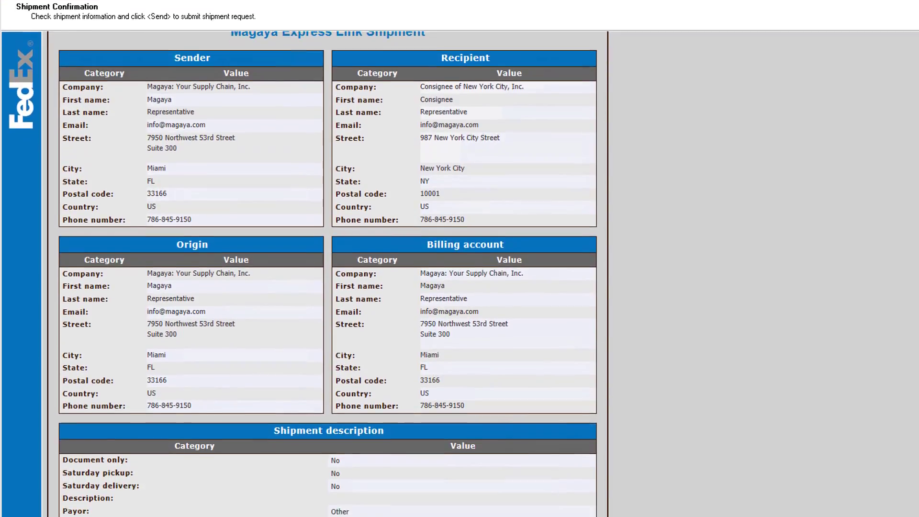
scroll(down, 3)
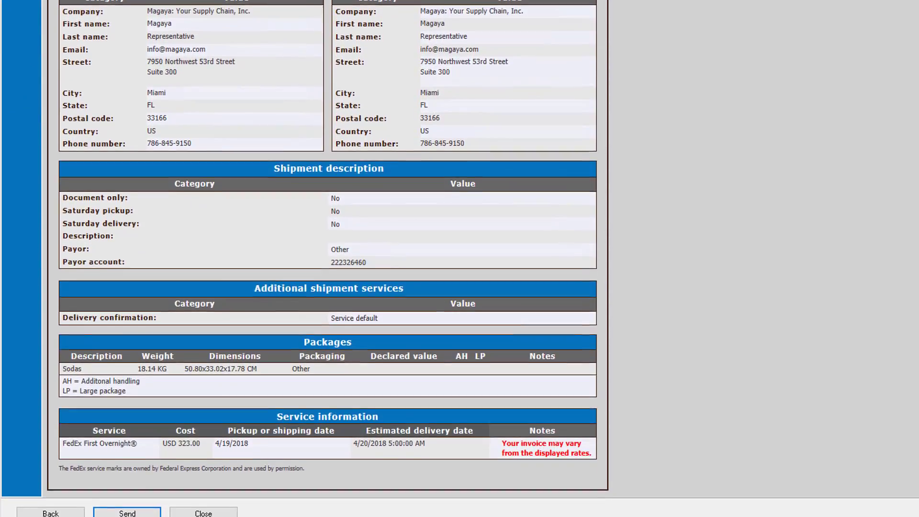
scroll(down, 3)
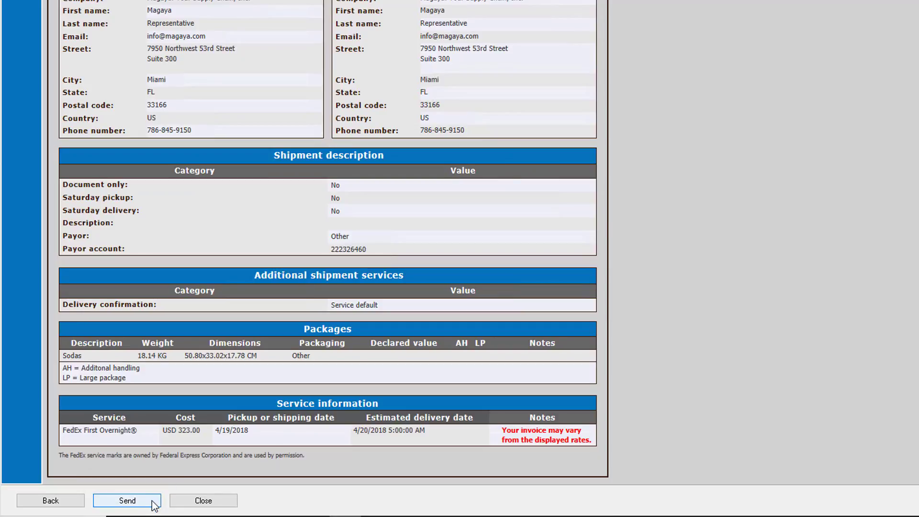
click(126, 500)
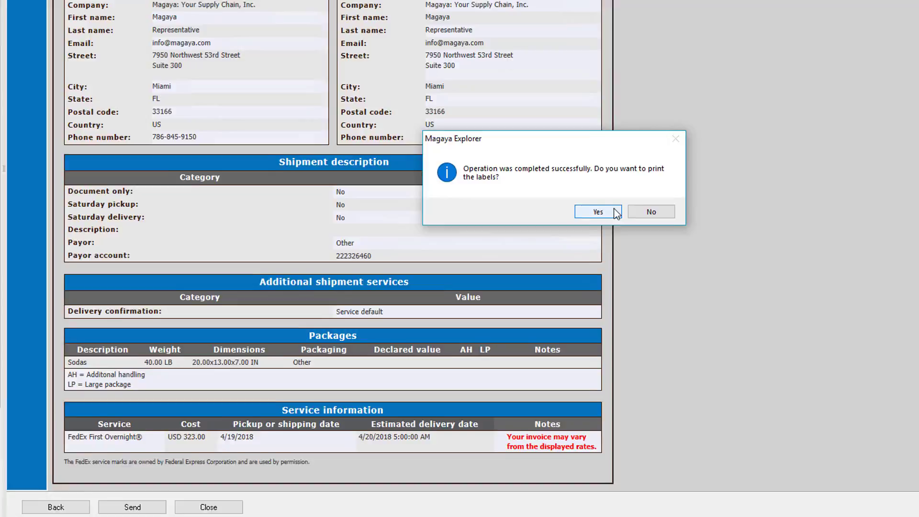
click(651, 211)
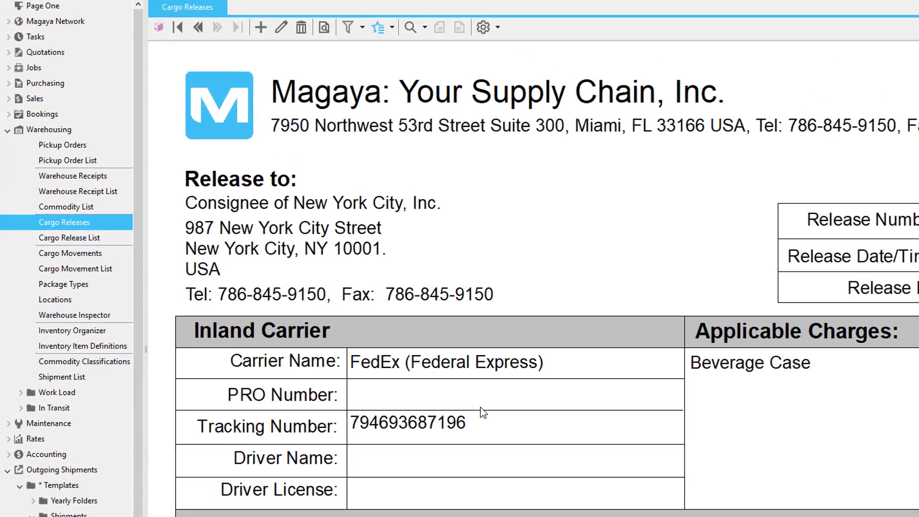
mouse_move(331, 422)
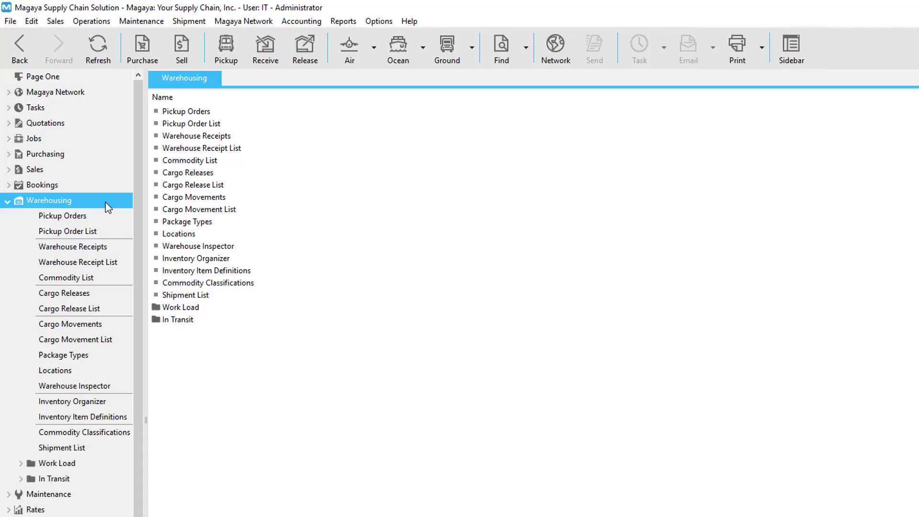
Show the Consignee of New York City cargo release with Storage Fee and Beverage Case charges.
click(64, 294)
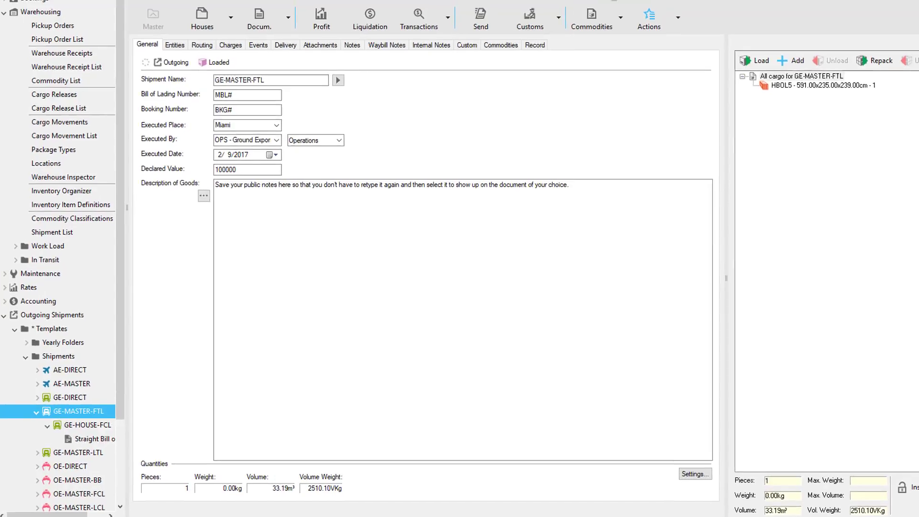
click(495, 47)
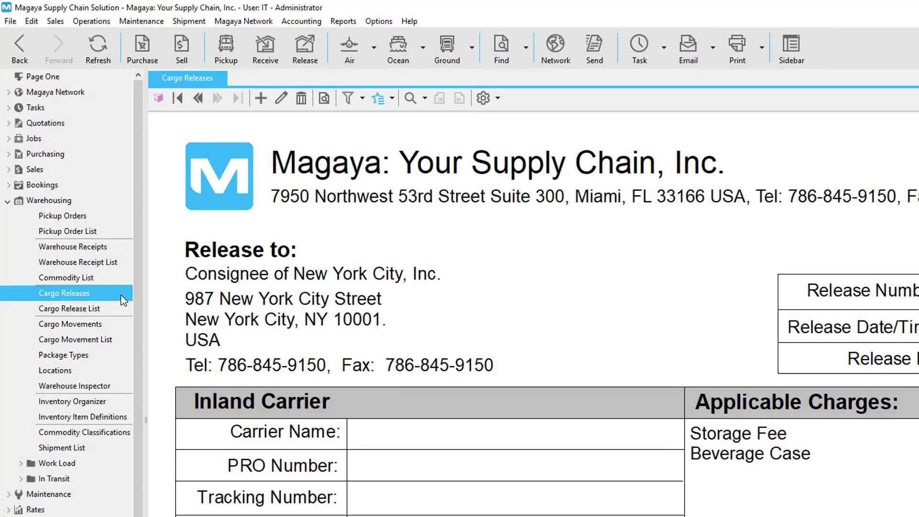
Create Delivery (POD) task 'Final Mile Example' for WHS - Warehouse Manager, due 4/20/2018 4:00 PM.
click(638, 44)
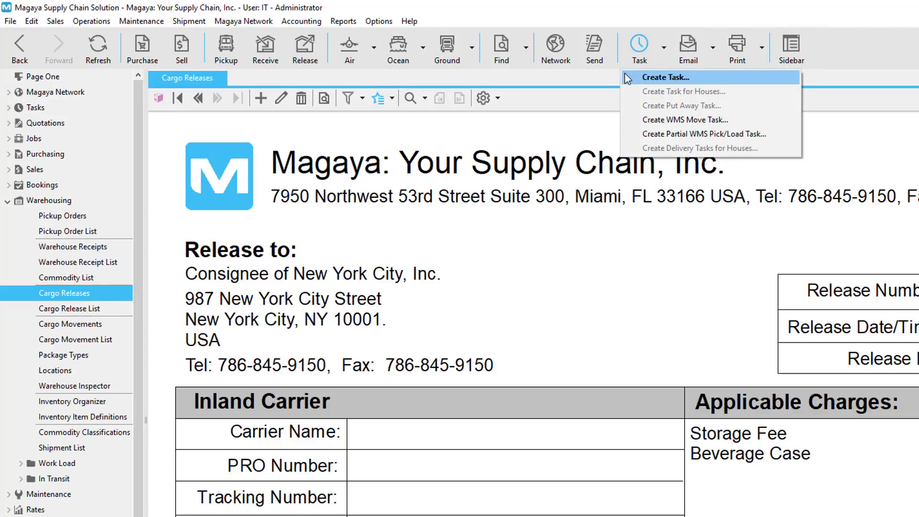
click(664, 76)
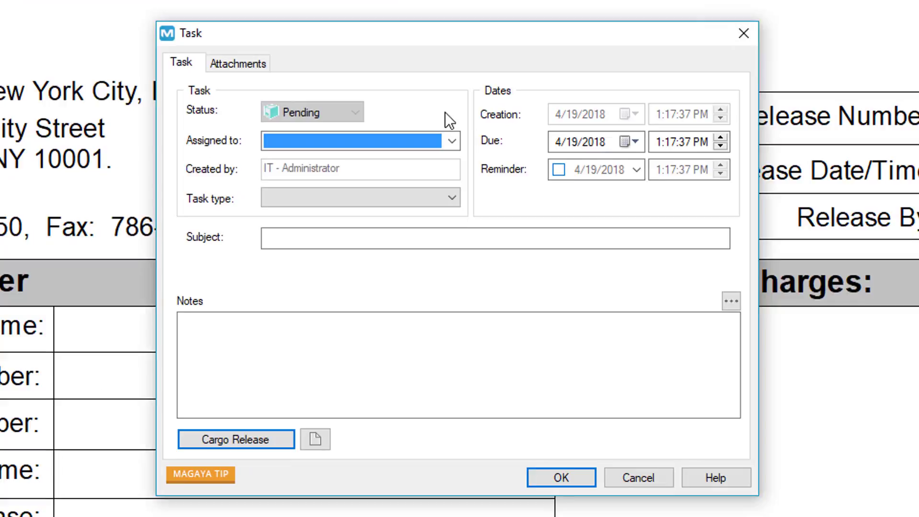
click(451, 141)
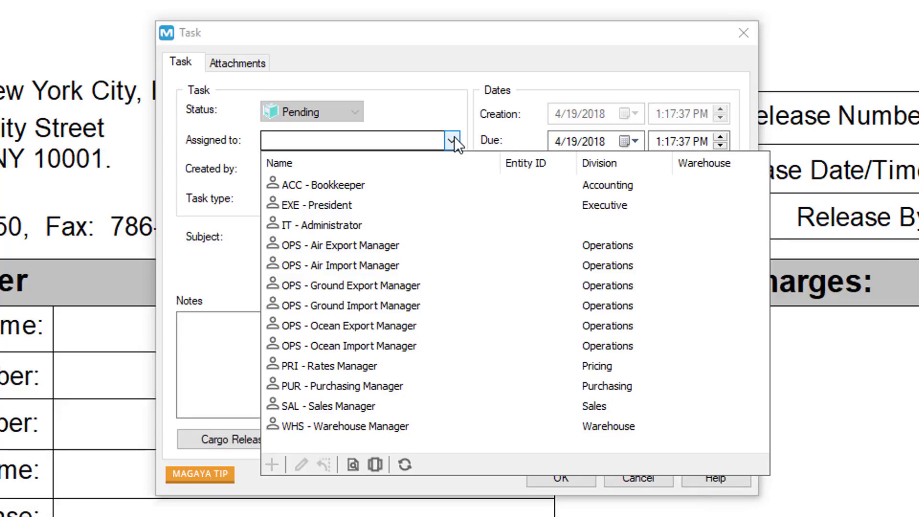
click(629, 141)
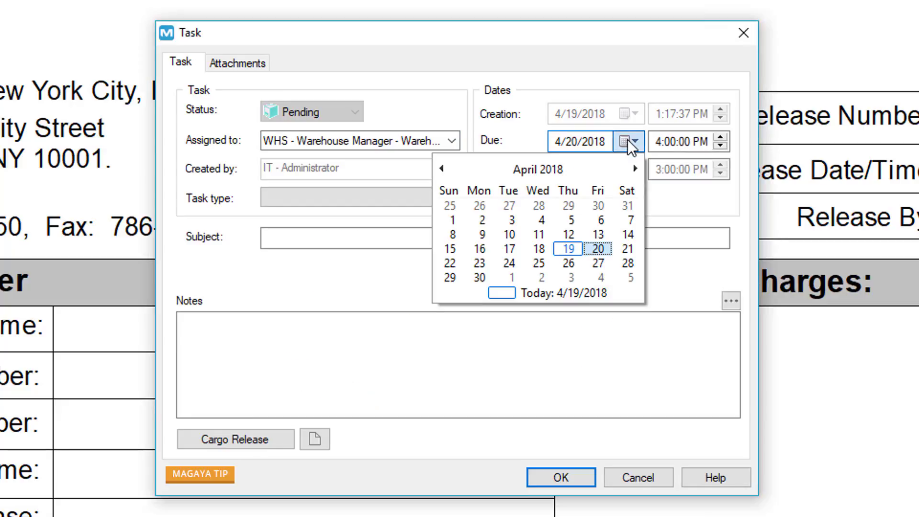
click(546, 169)
text(Save your public notes here so that you don't have to retype it again and then select it to show up on the document of your choice.)
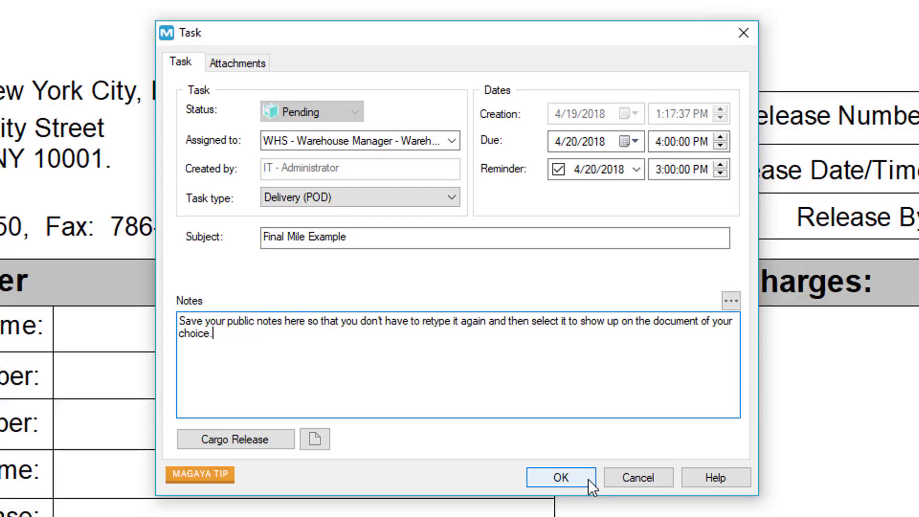
click(559, 477)
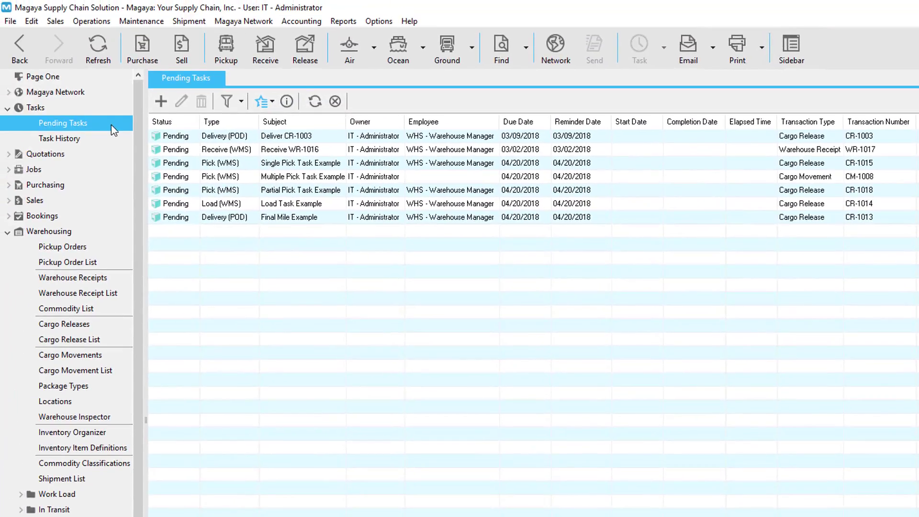
Review the pending Deliver CR-1003 task's details from Pending Tasks, then close it.
click(286, 136)
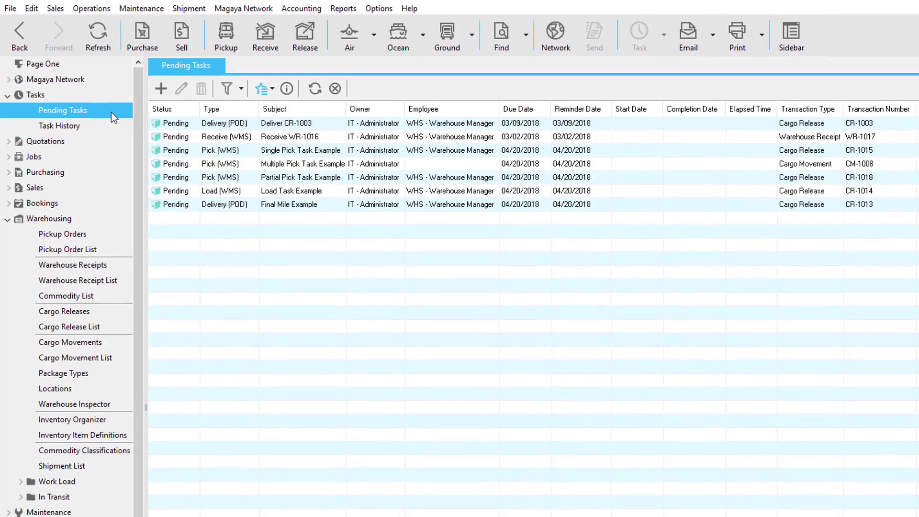
double_click(286, 123)
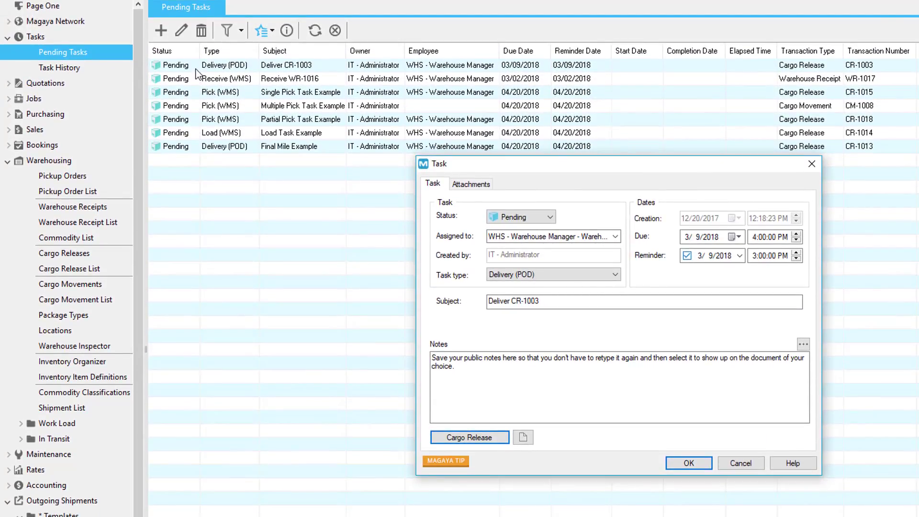
click(469, 437)
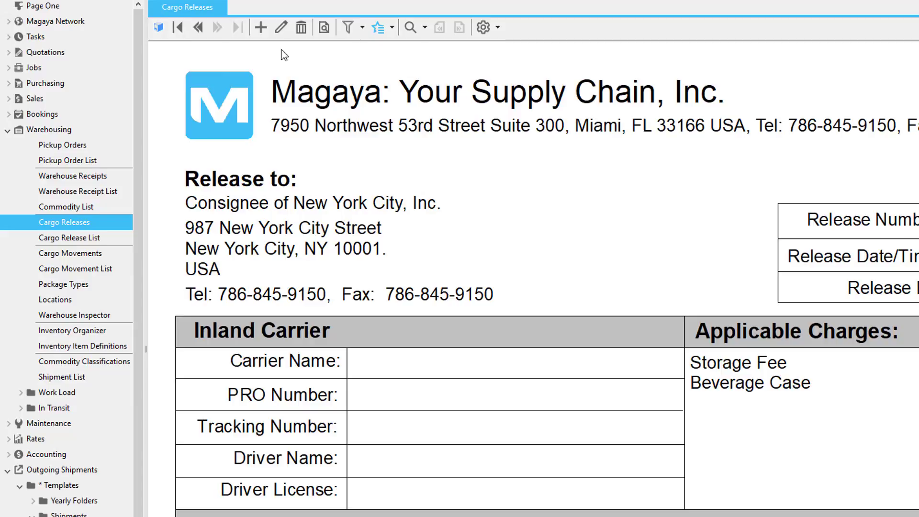
Open CR-1013 to view its POD dated 4/20/2018 4:00 PM and Delivered status.
click(281, 27)
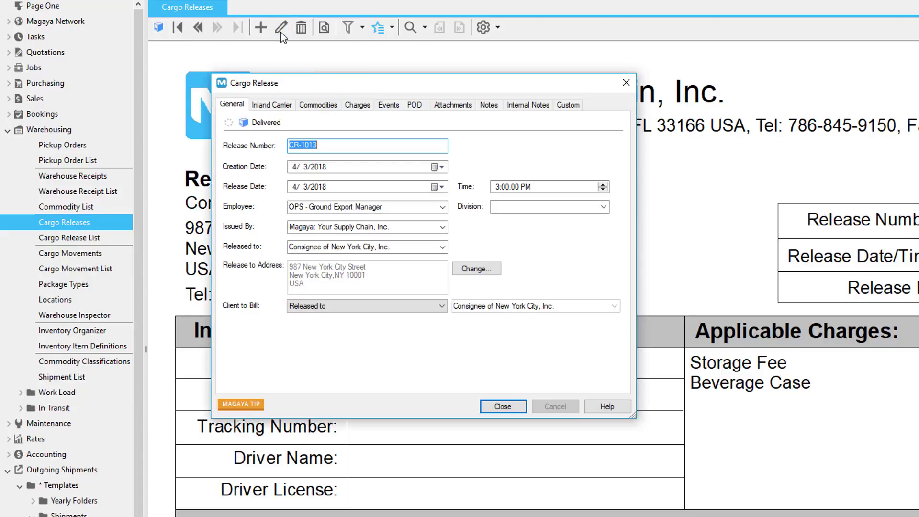
click(414, 104)
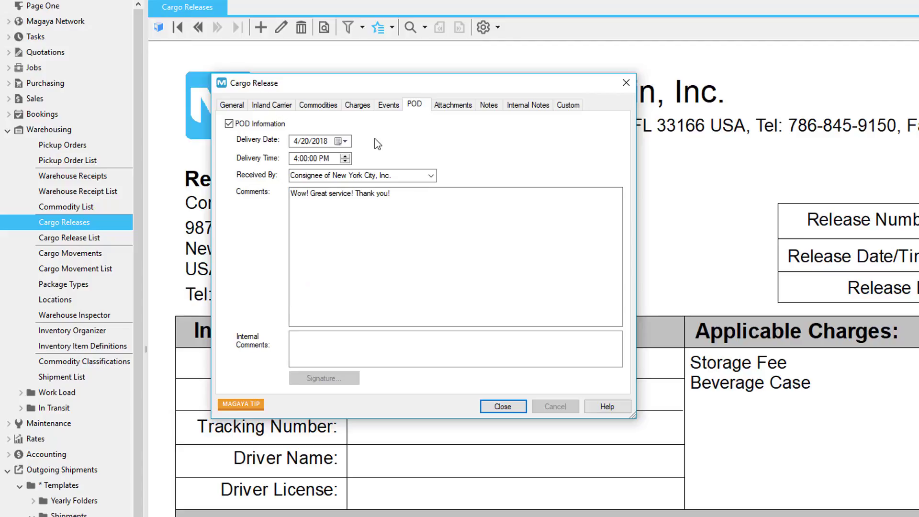
click(232, 104)
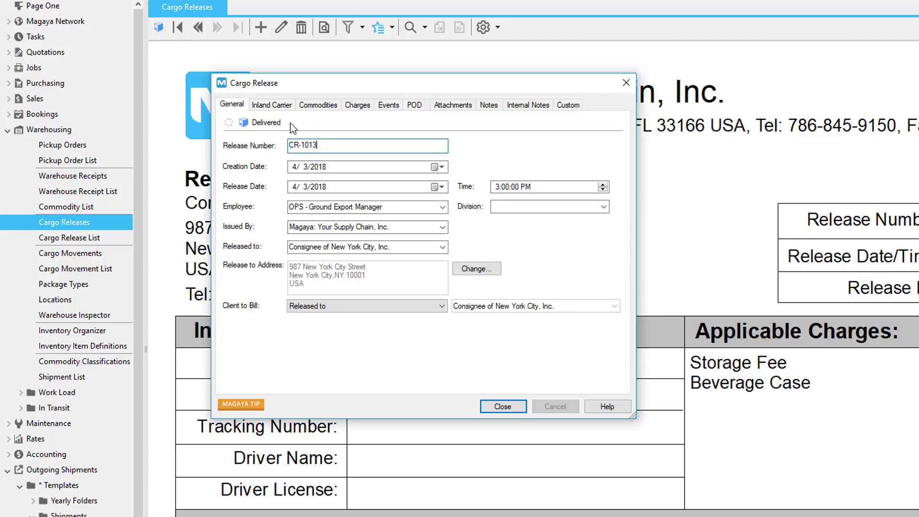